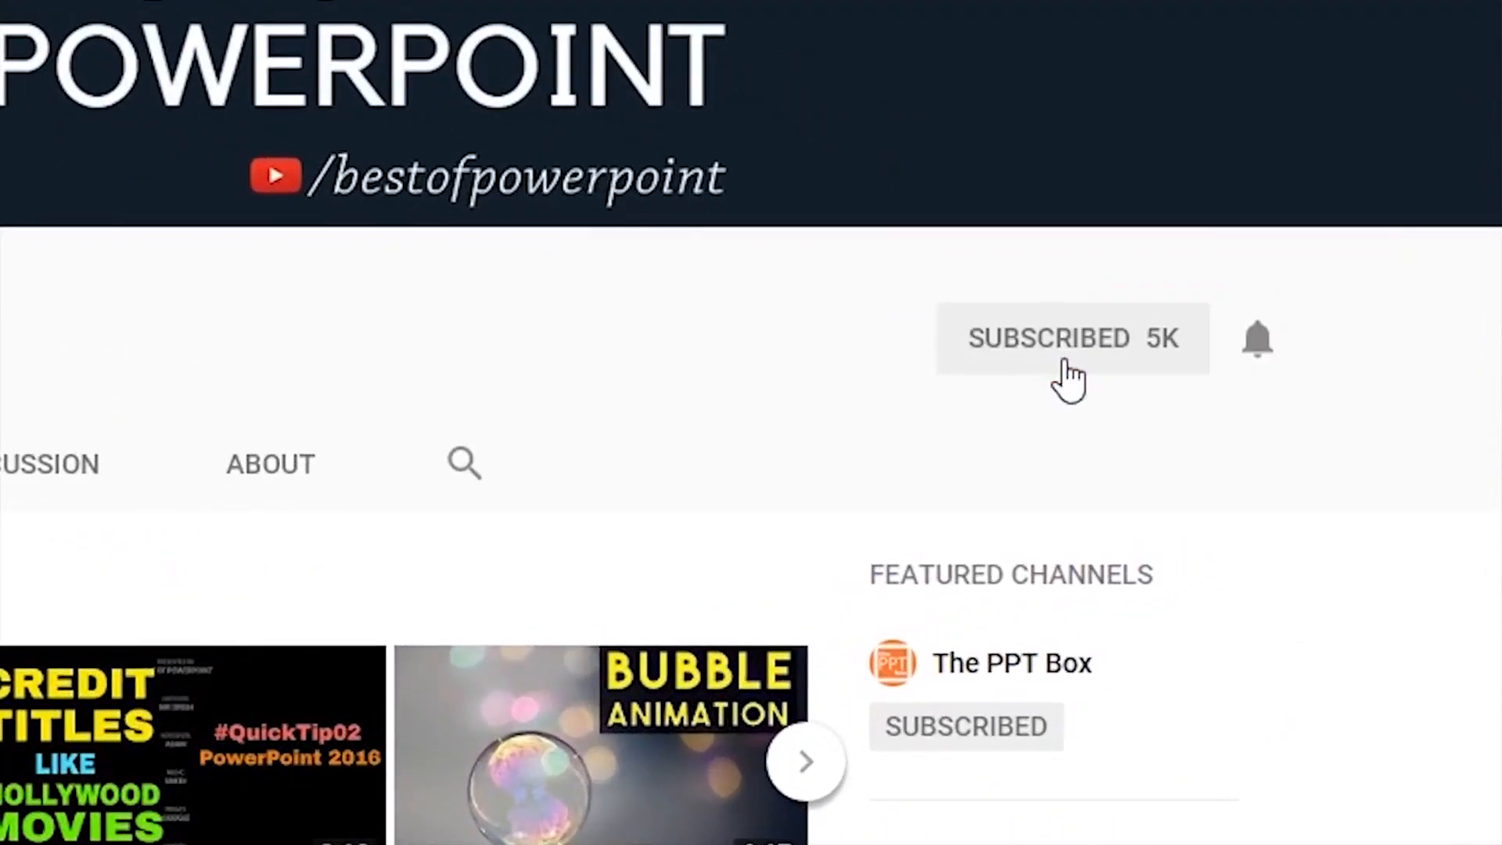
pyautogui.moveTo(1256, 340)
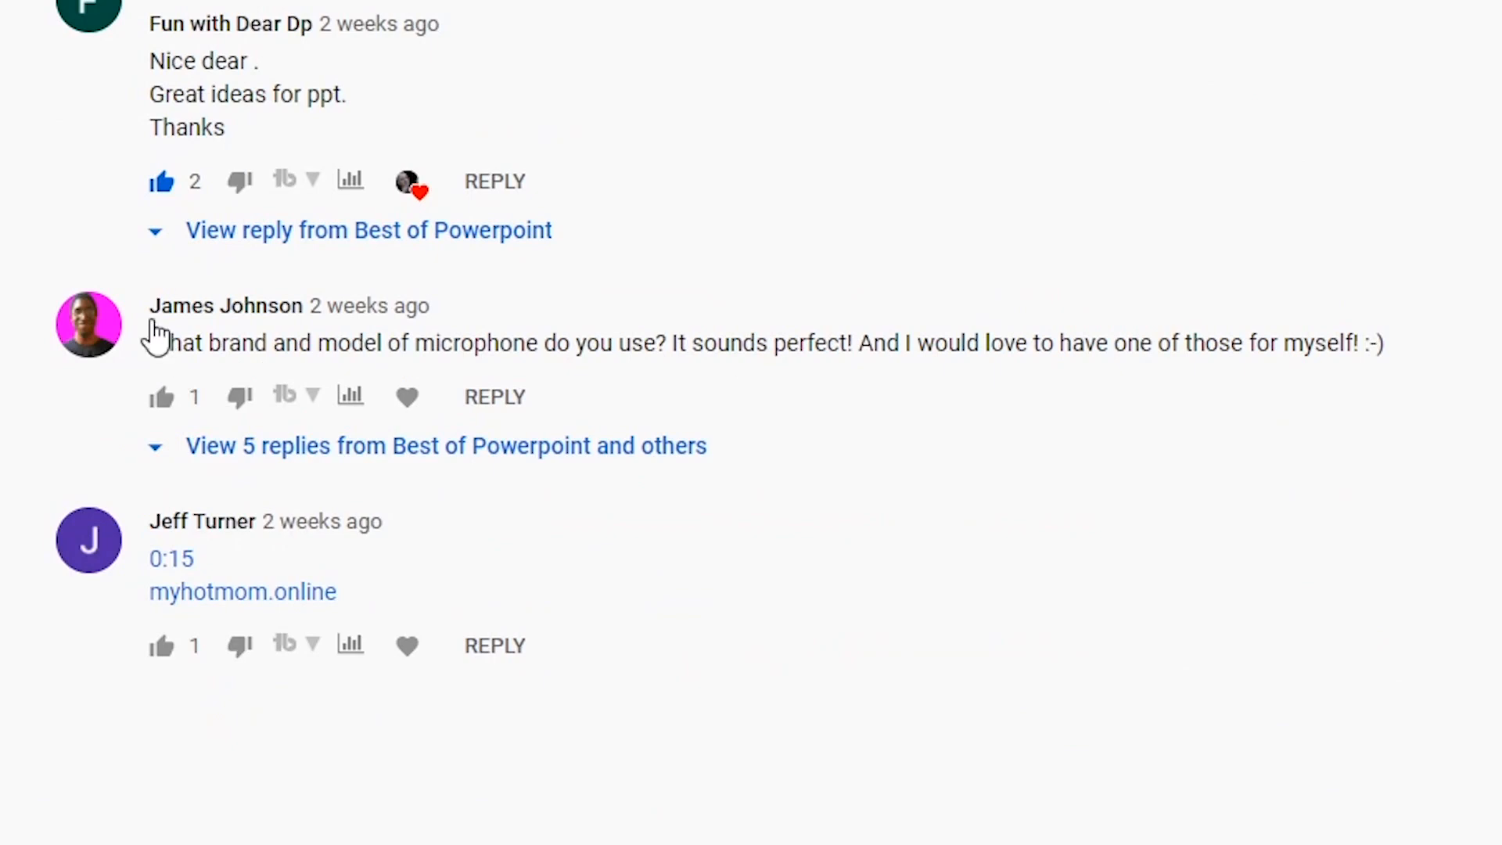
# Expand the five replies under the microphone question comment and read through them.
pyautogui.doubleClick(157, 342)
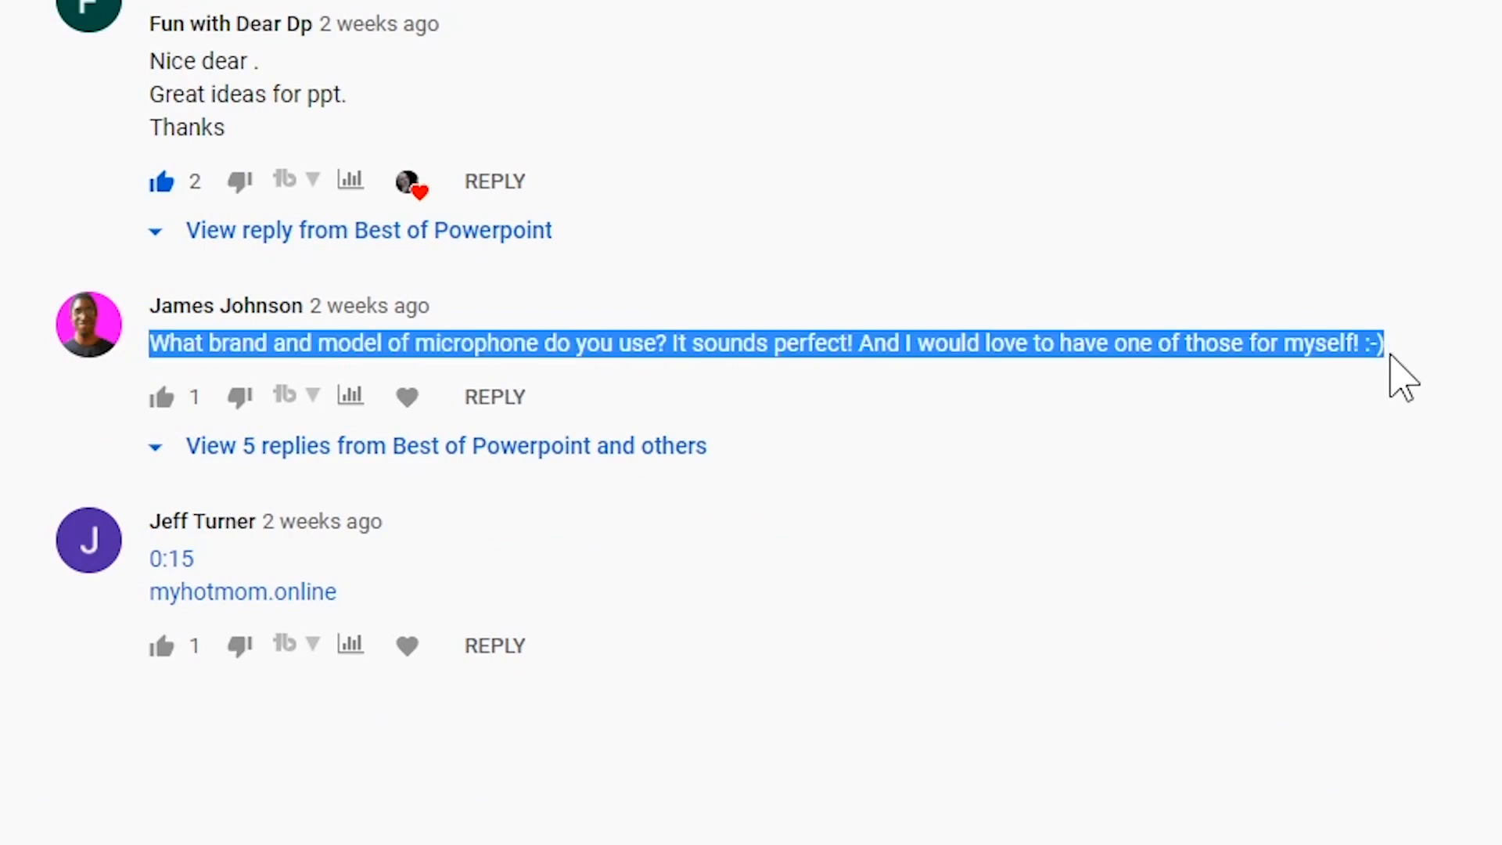
pyautogui.click(288, 446)
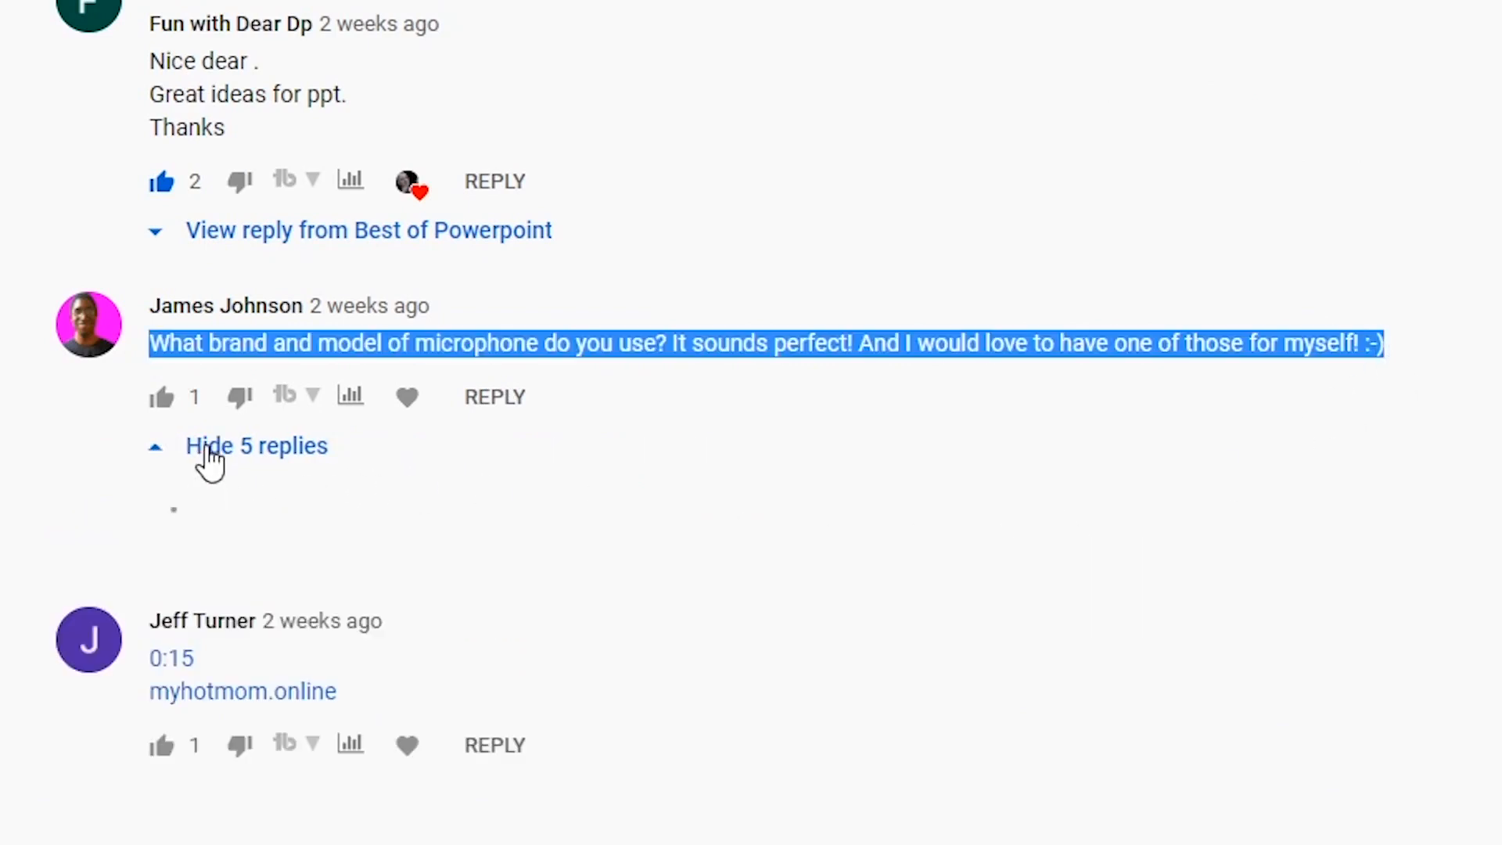
pyautogui.click(257, 446)
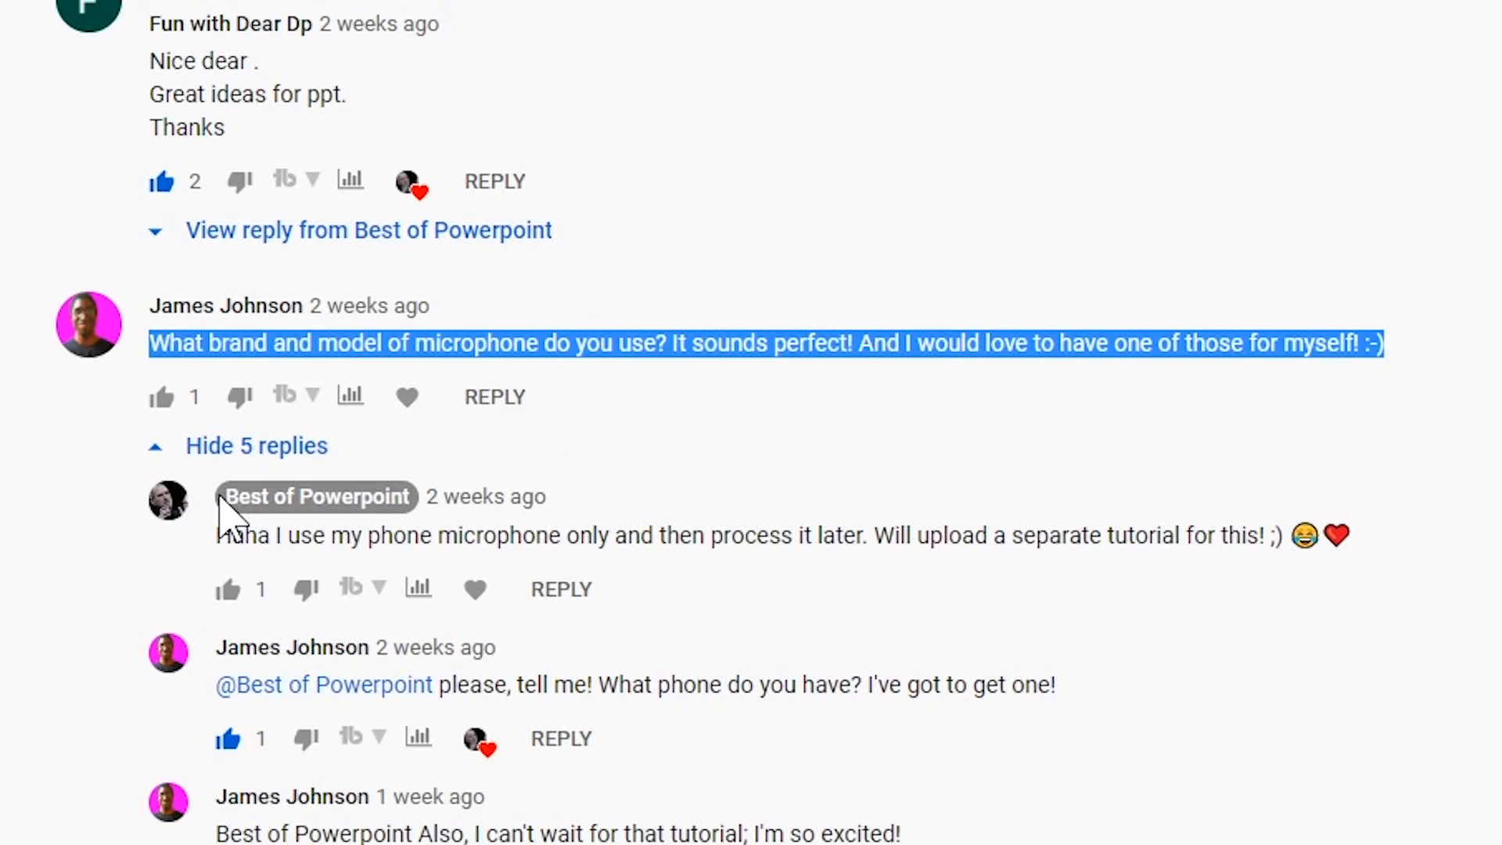
pyautogui.scroll(-3)
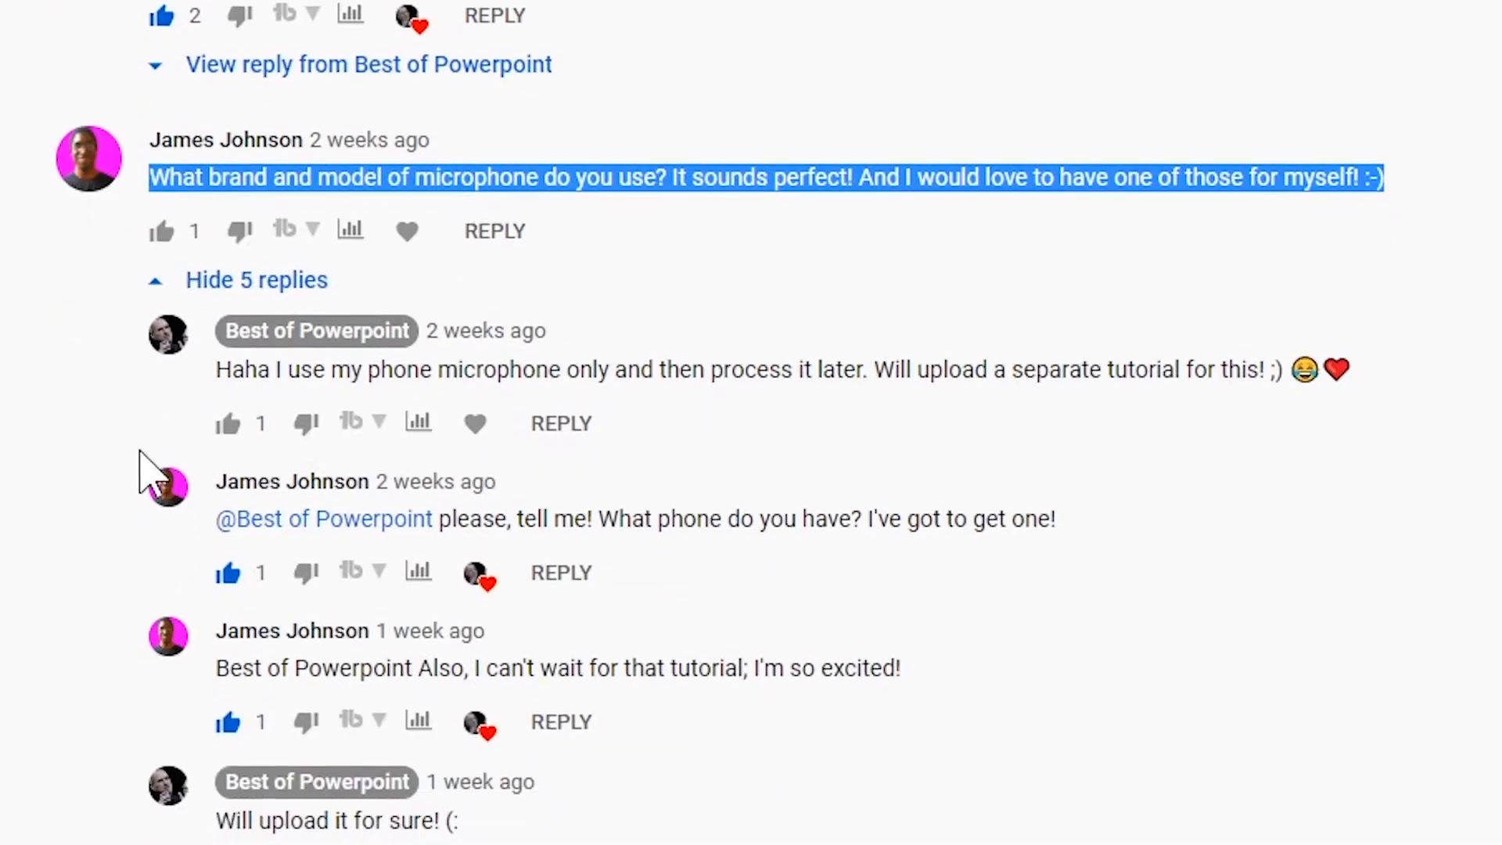
pyautogui.moveTo(54, 488)
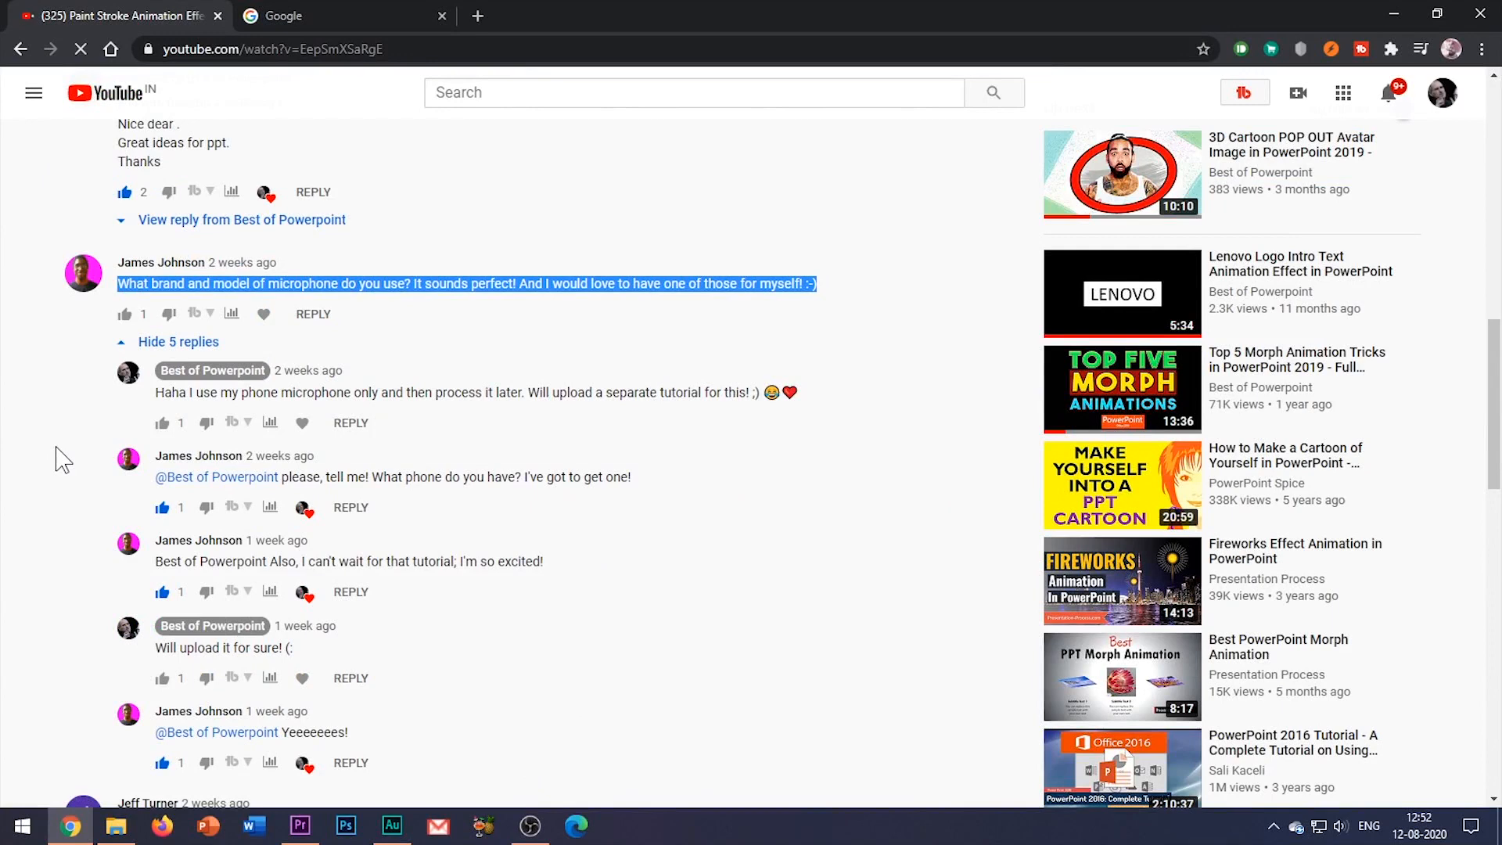
# Search Google for the Hi-Q MP3 recorder app and go to its Google Play listing.
pyautogui.click(287, 16)
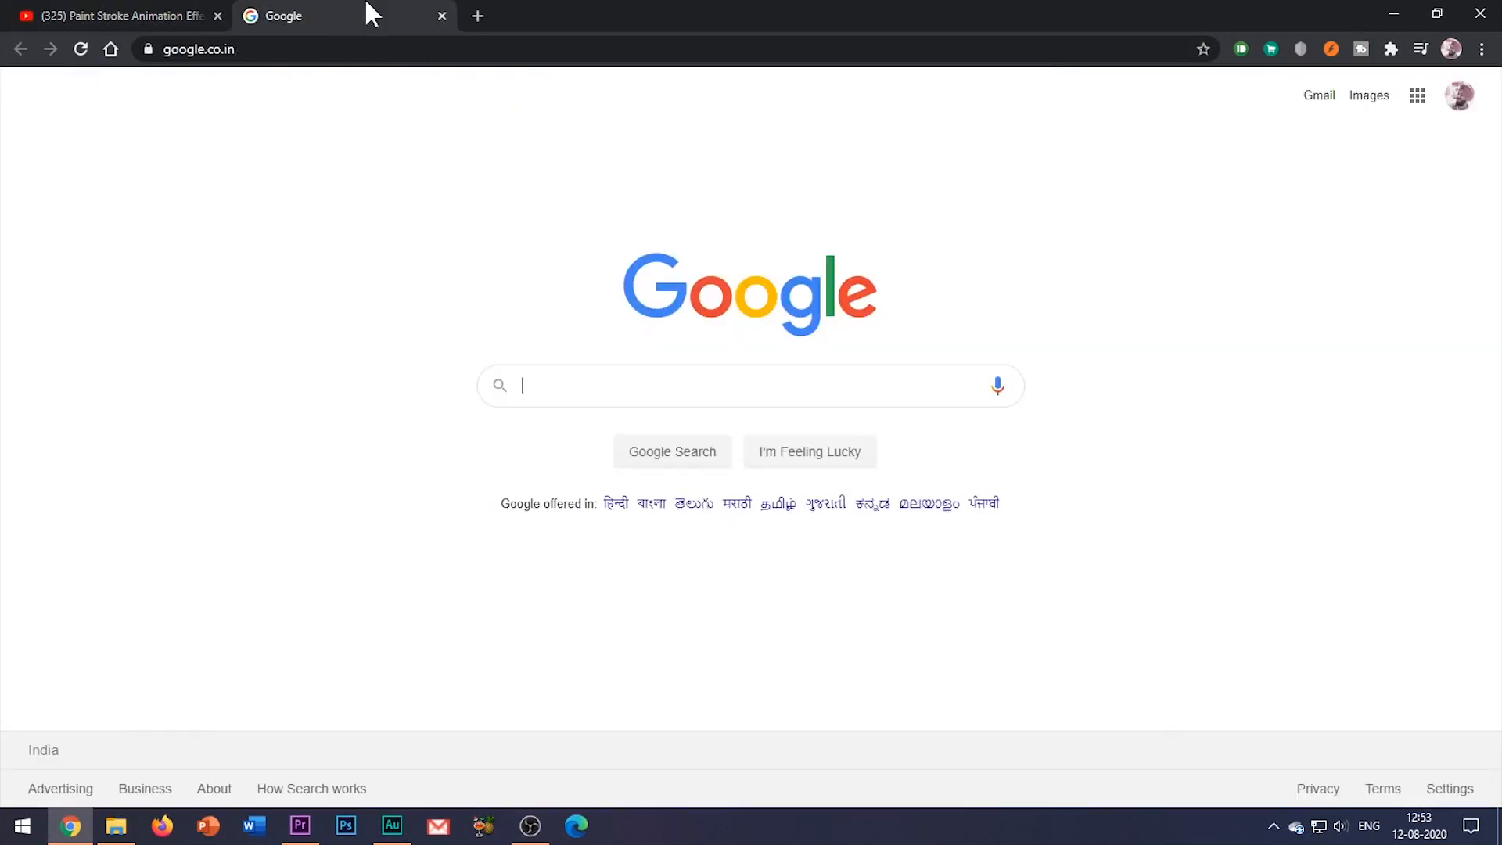
pyautogui.moveTo(477, 16)
pyautogui.write('hi q mp3 recorder app download')
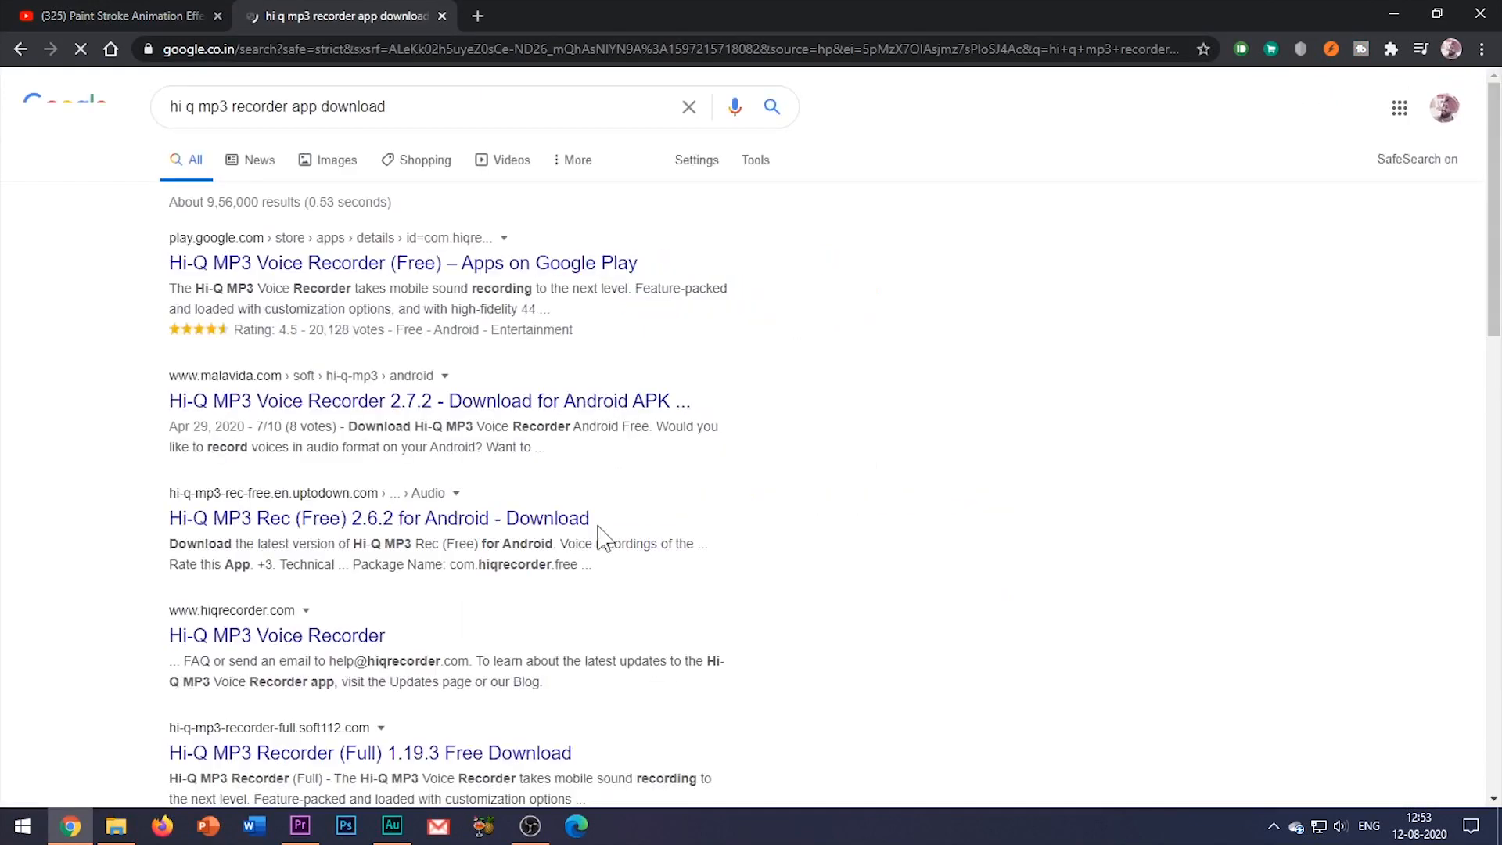
pyautogui.click(402, 263)
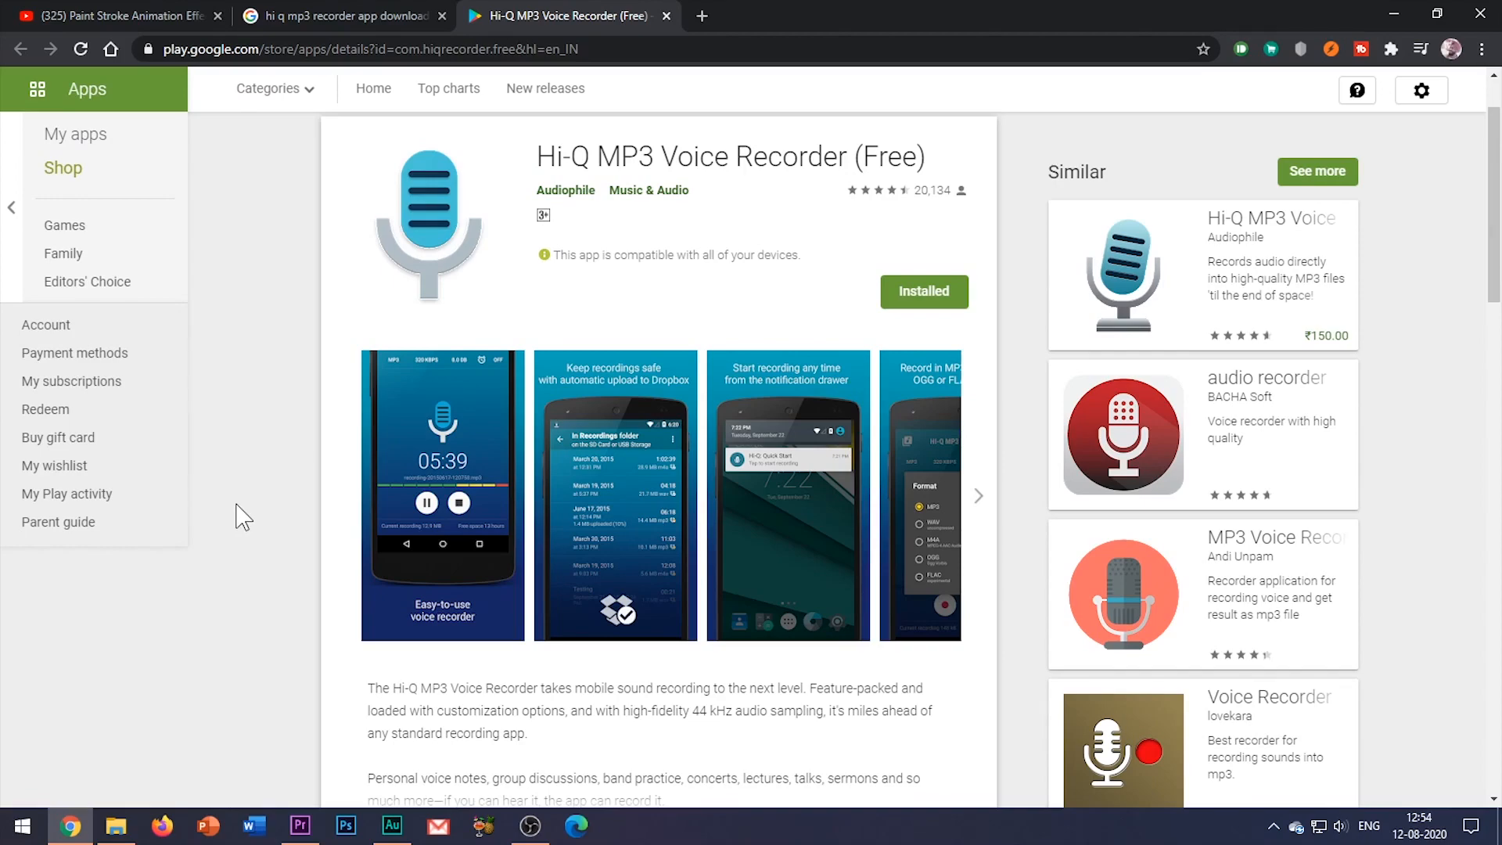
pyautogui.moveTo(392, 825)
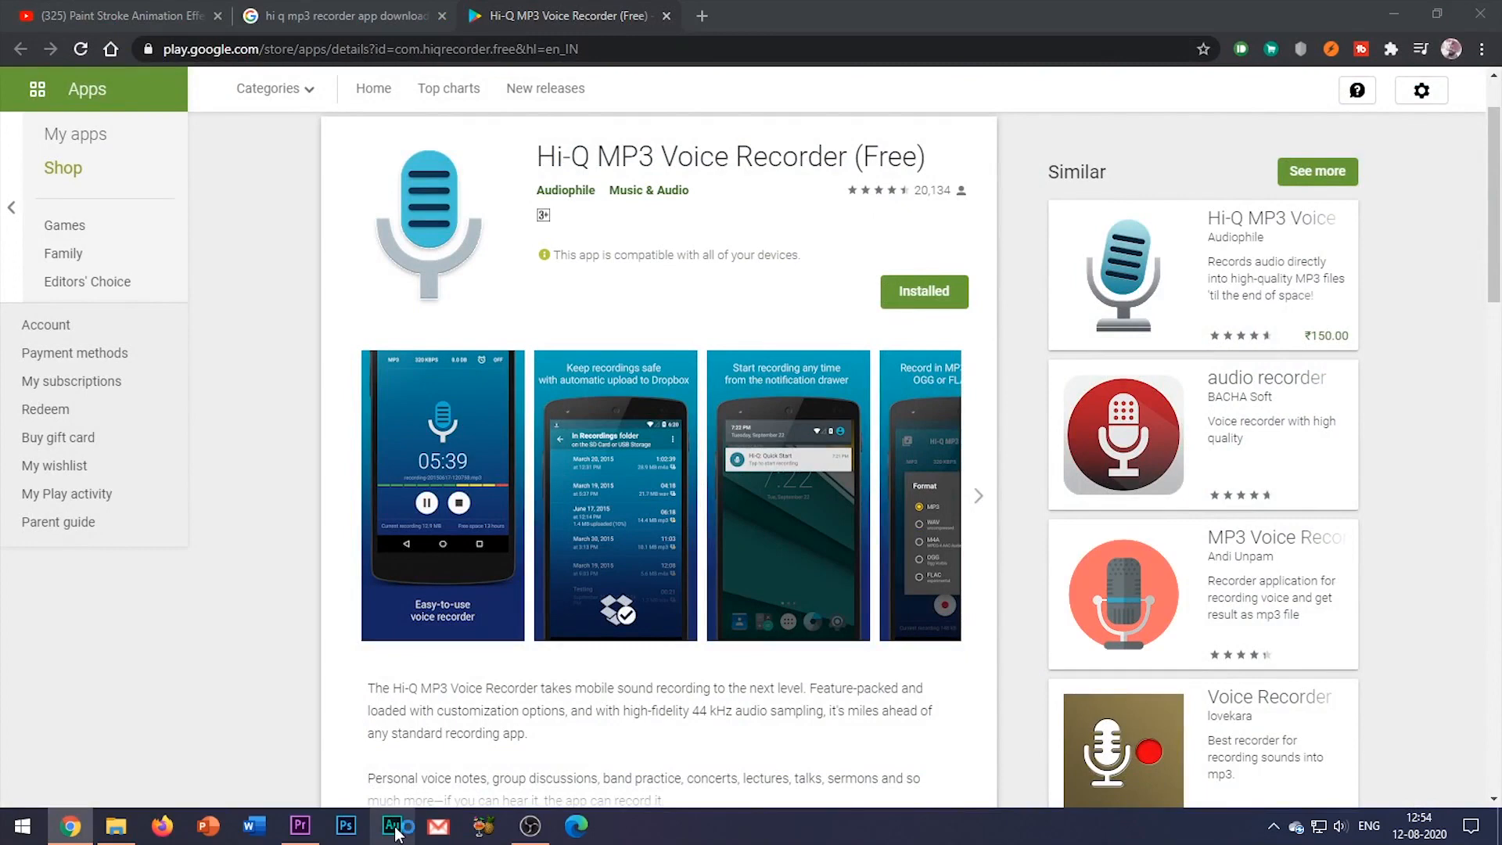
# Minimize Chrome so the desktop with the recording file shows.
pyautogui.click(391, 825)
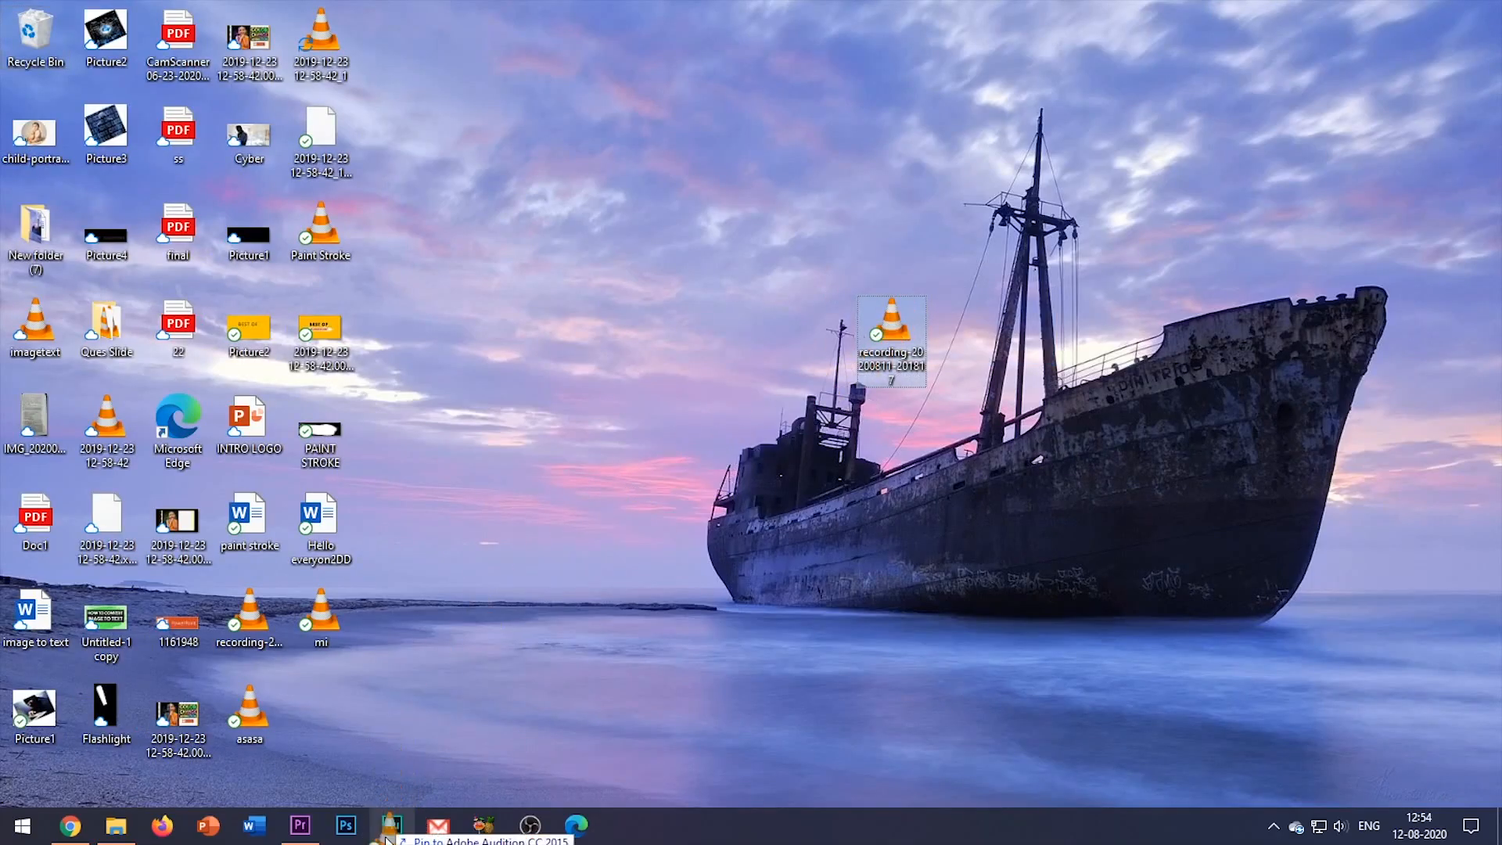
# Load recording-20200811-201817.mp3 from the desktop into Adobe Audition.
pyautogui.click(391, 826)
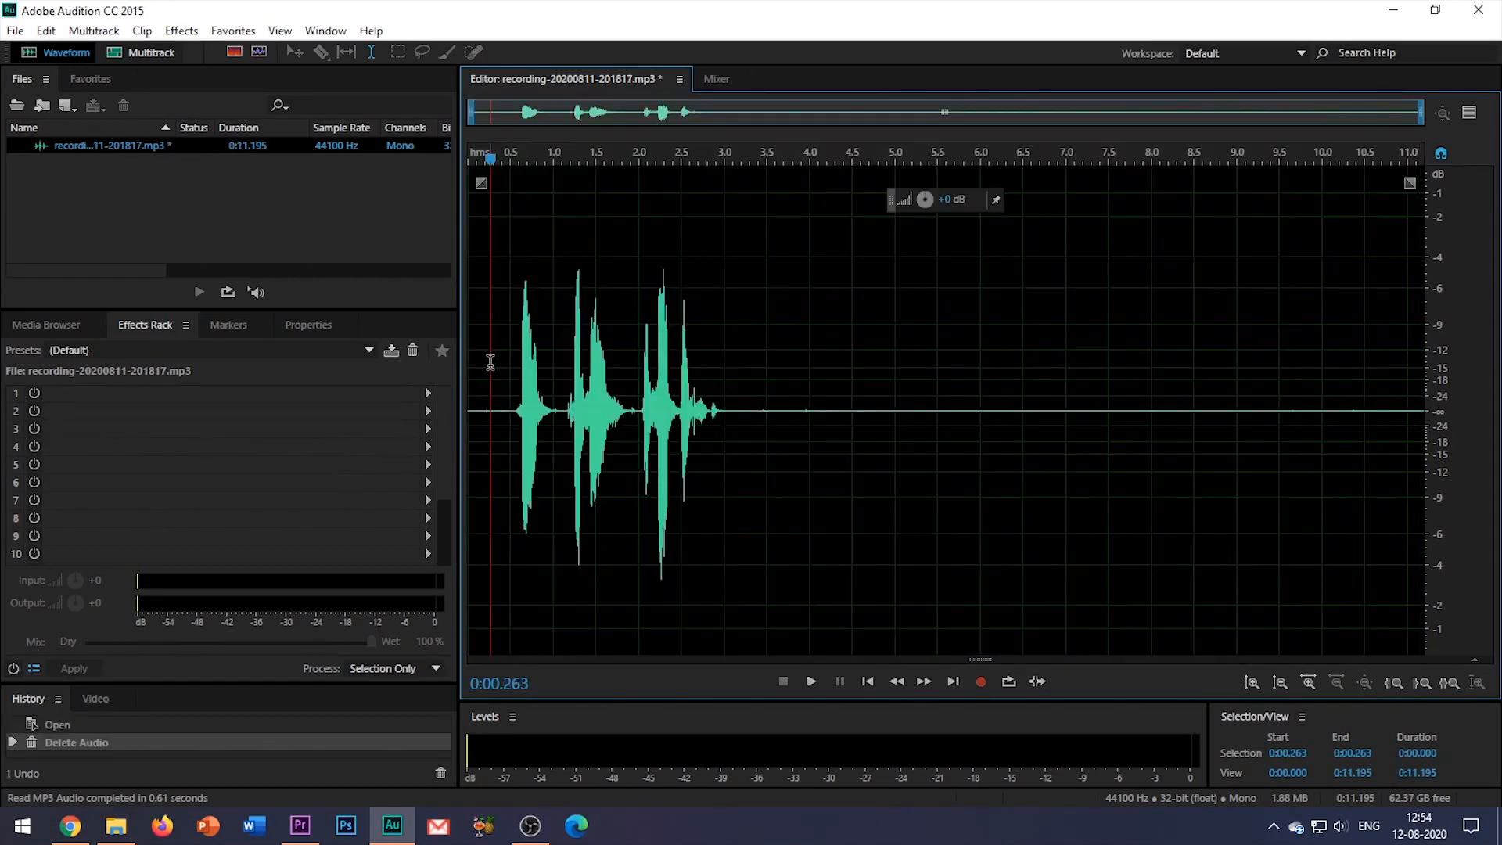
pyautogui.click(180, 30)
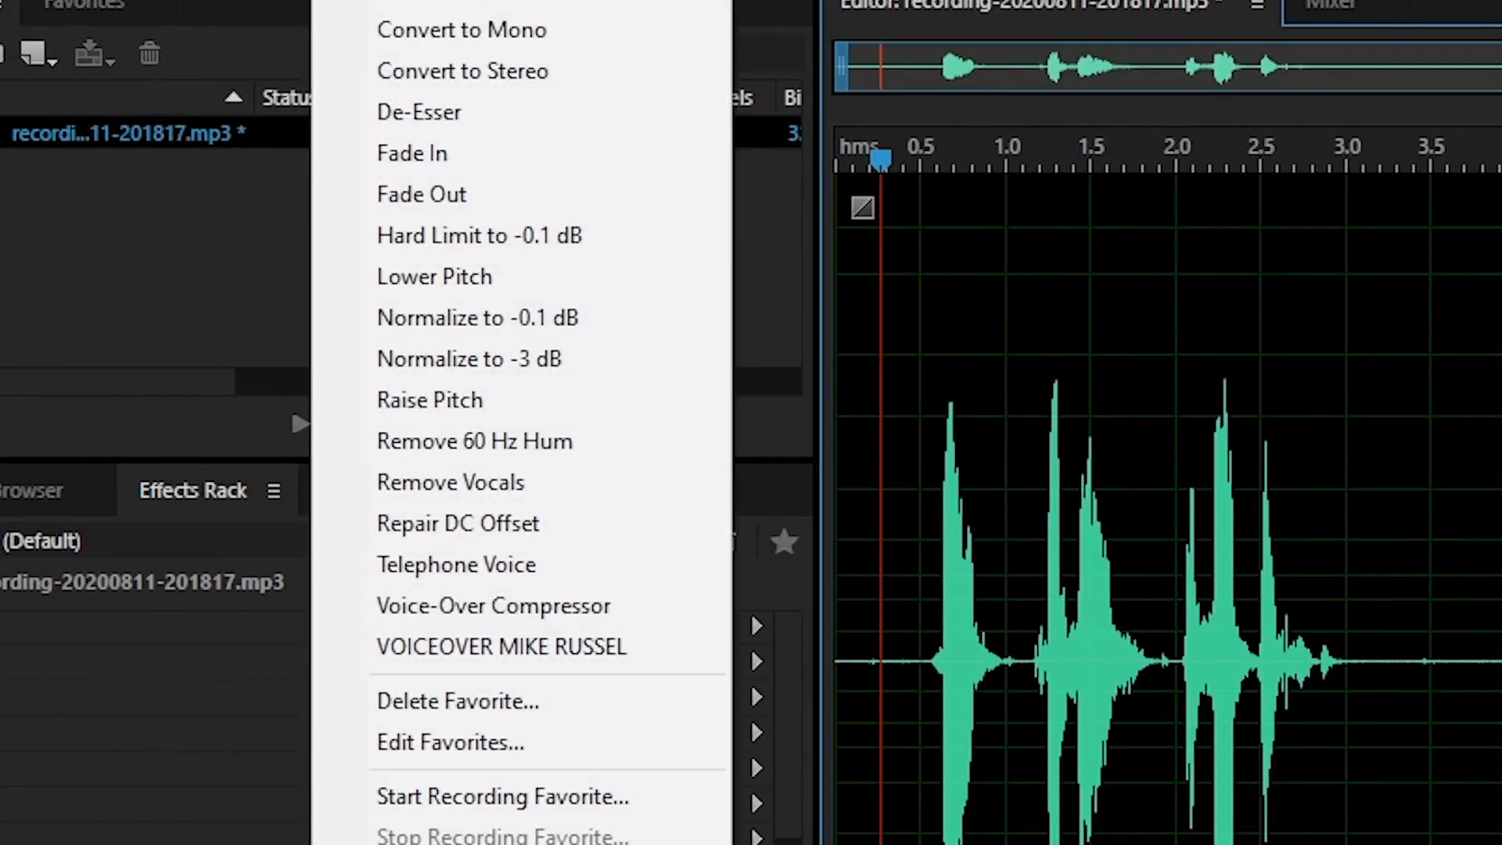
pyautogui.moveTo(651, 681)
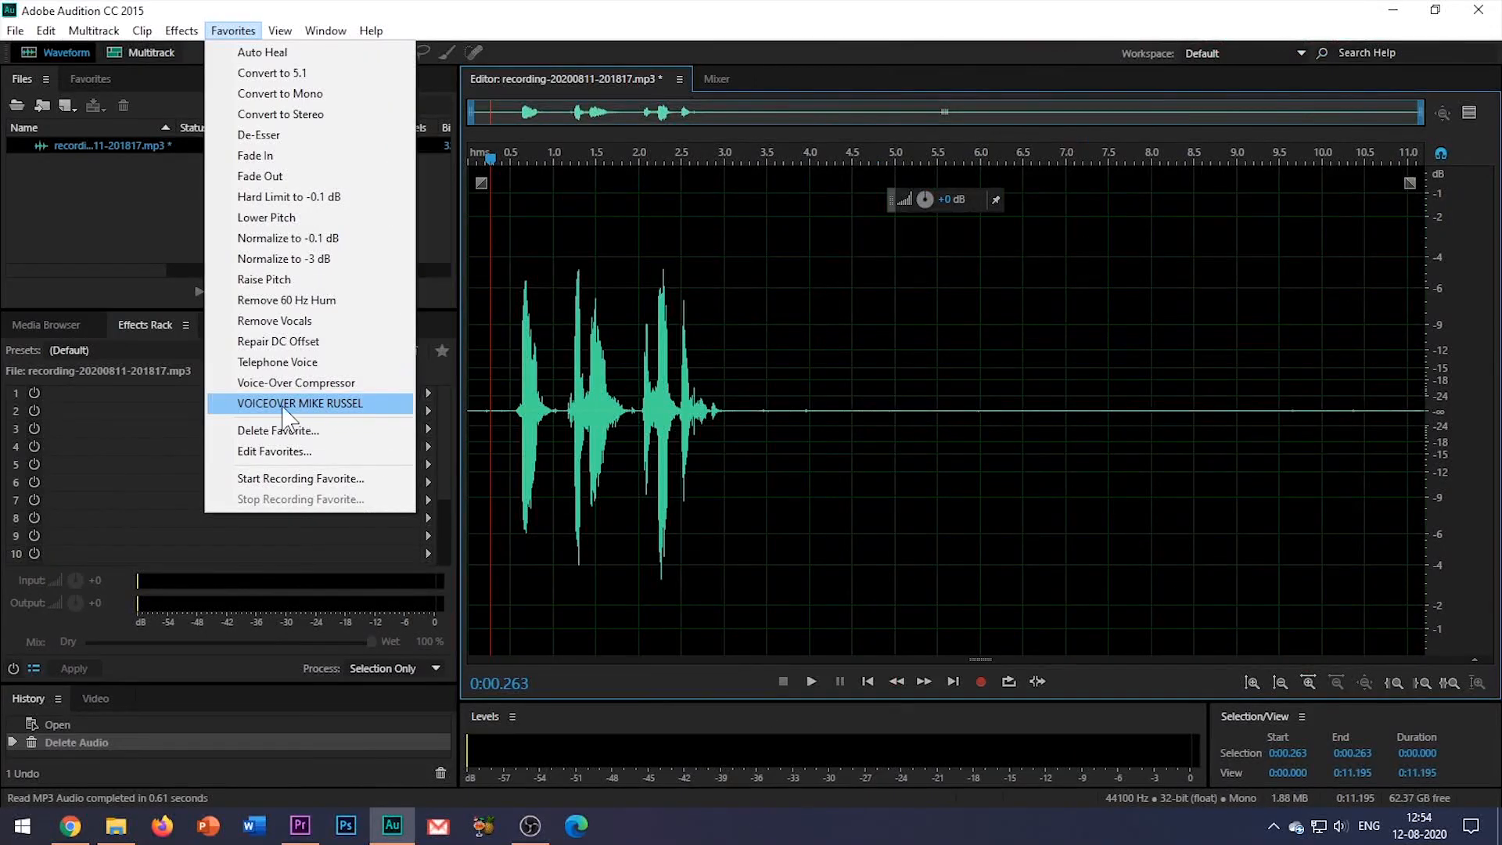
pyautogui.moveTo(360, 413)
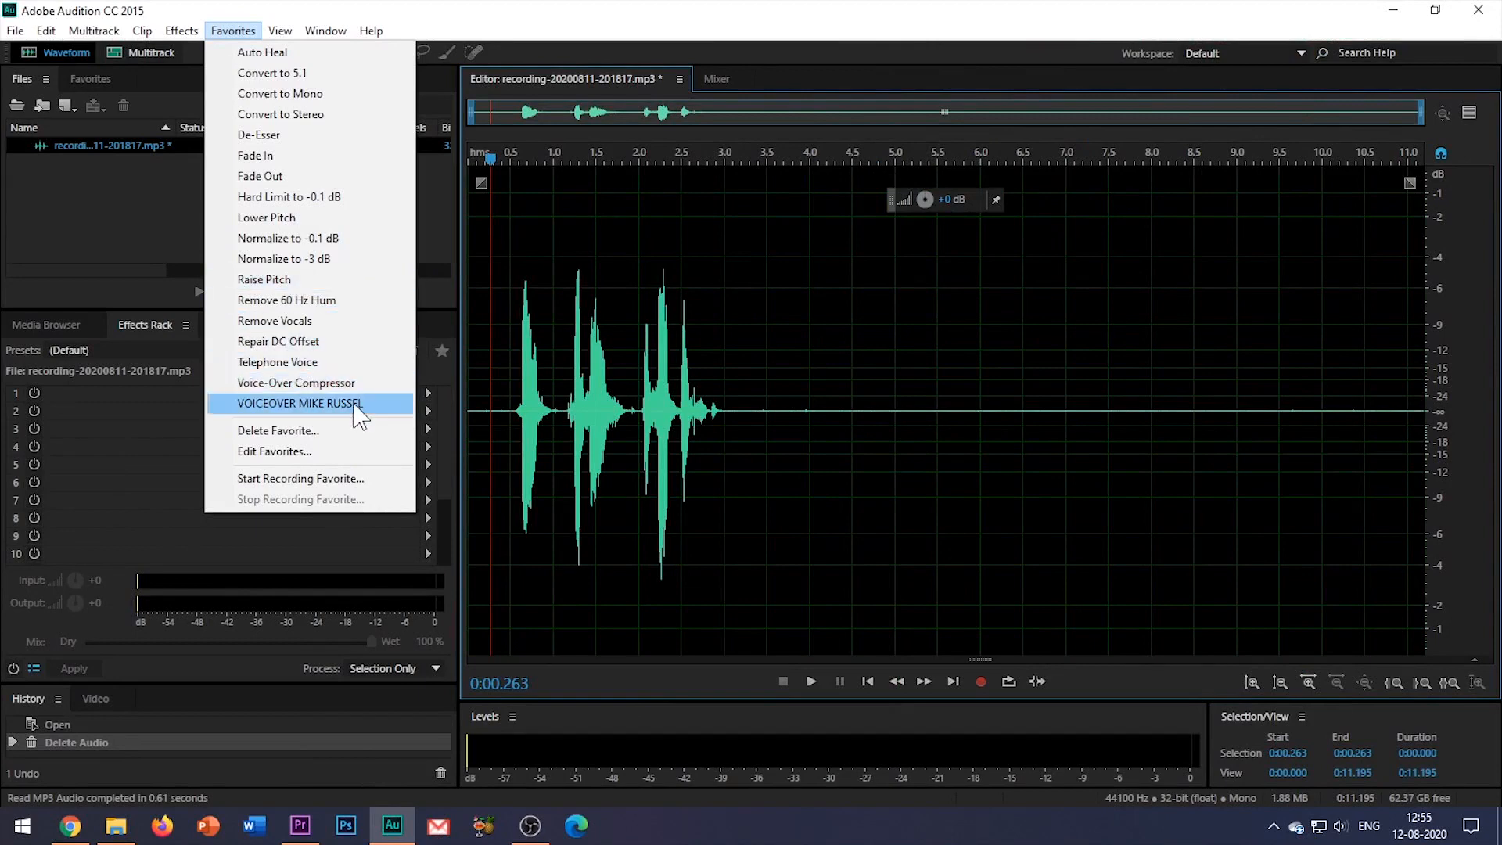
pyautogui.moveTo(544, 214)
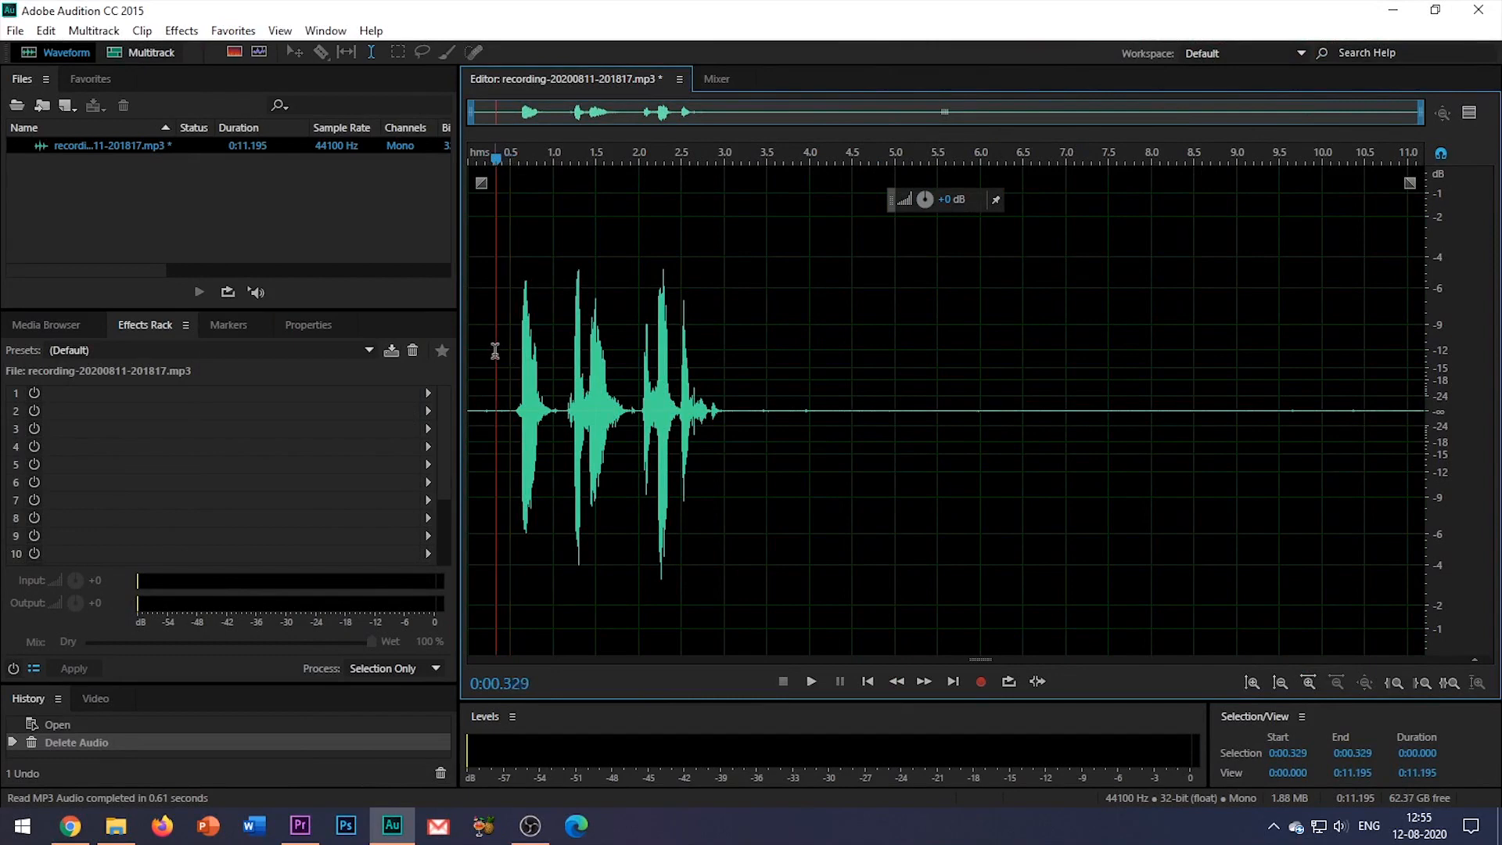
# Play the raw recording from the start and stop playback.
pyautogui.click(809, 681)
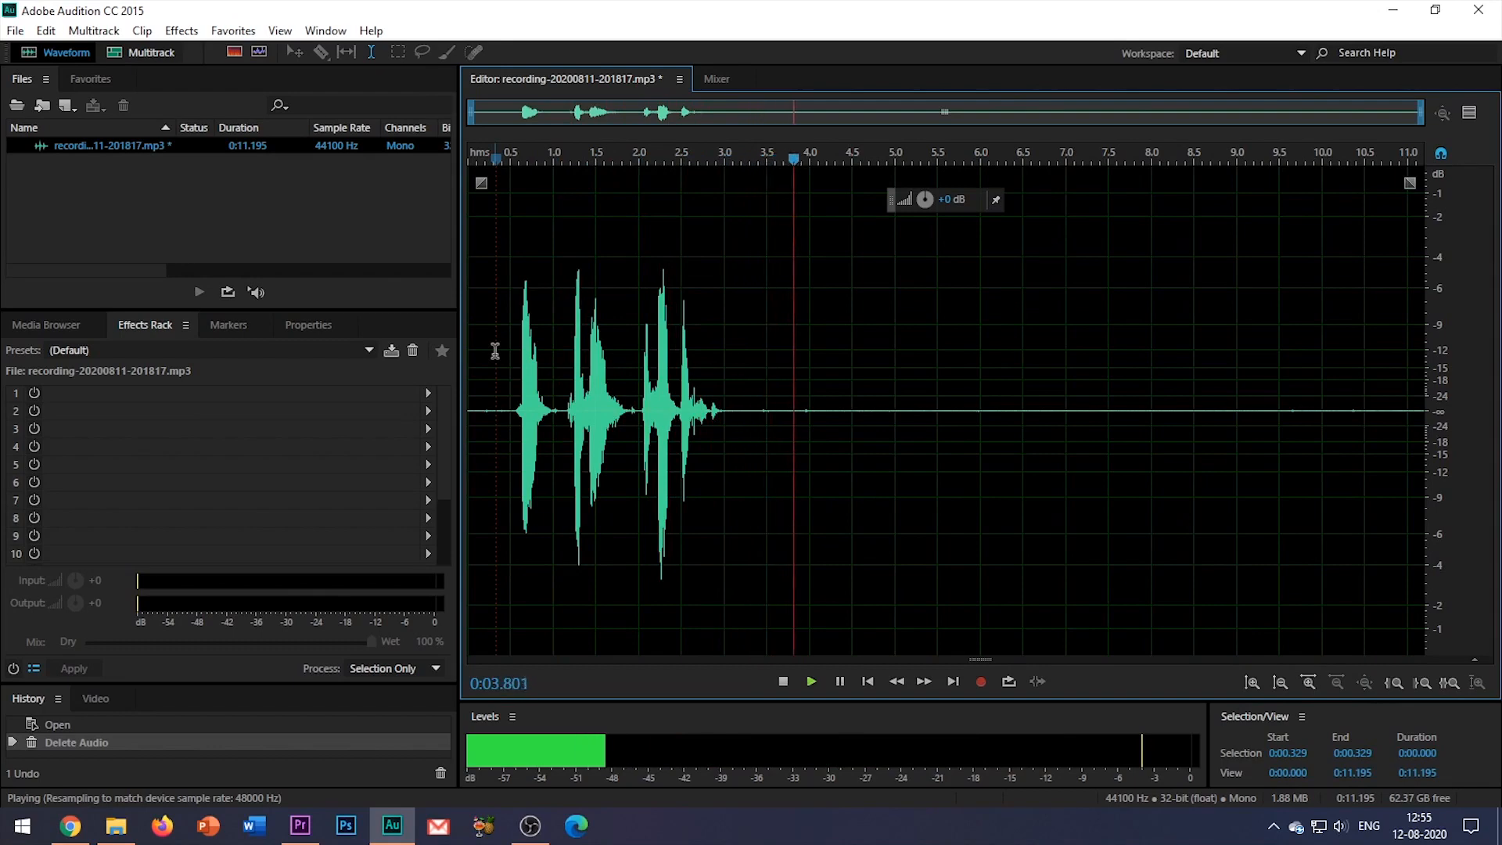
pyautogui.click(518, 158)
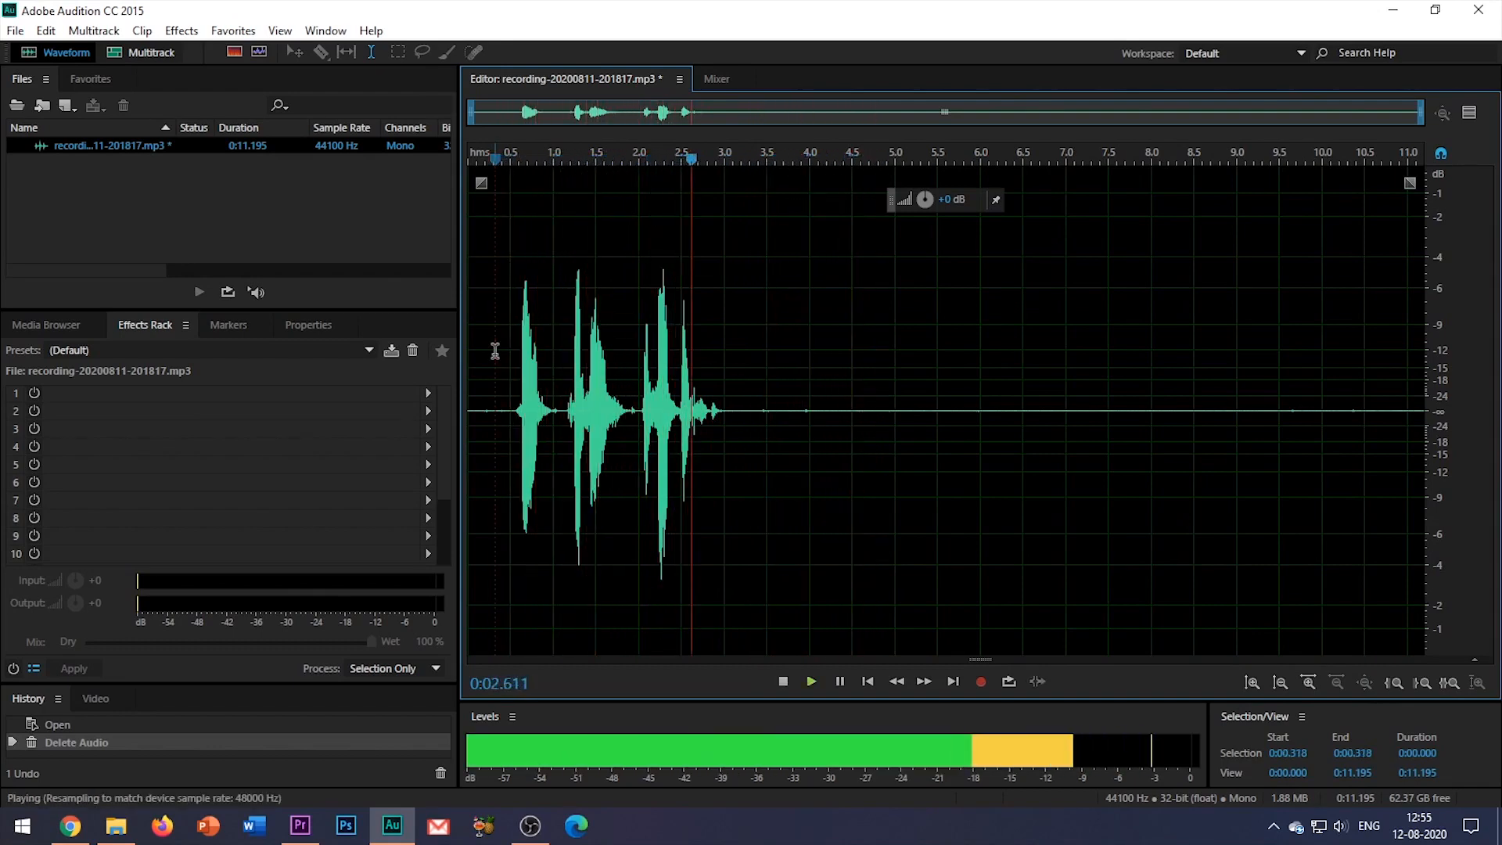
pyautogui.click(782, 680)
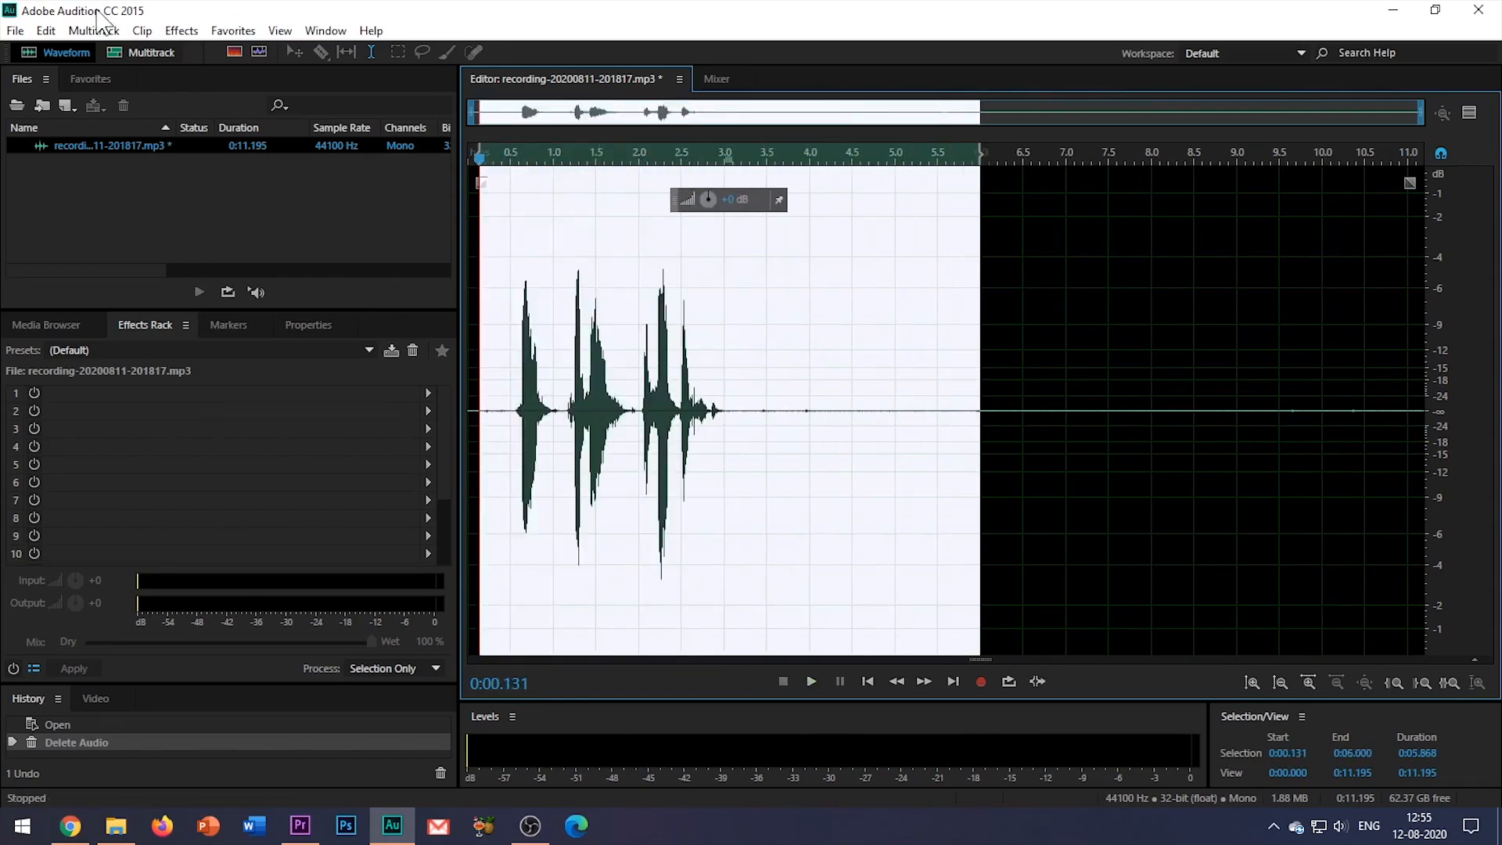
# Apply the 'VOICEOVER MIKE RUSSEL' favorite to the selected speech and audition the louder, normalized result.
pyautogui.click(232, 30)
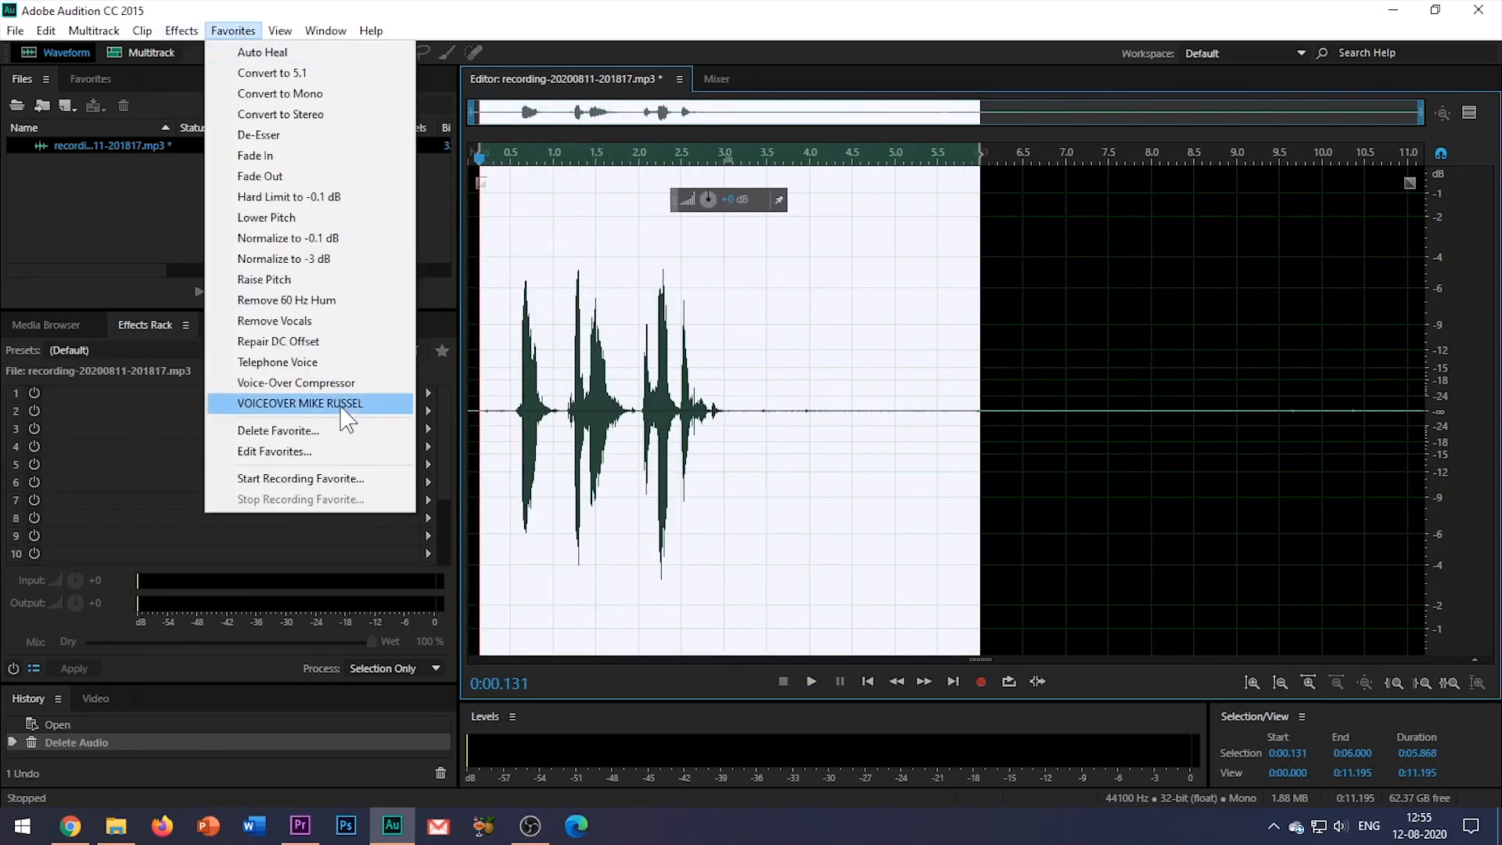
pyautogui.click(299, 404)
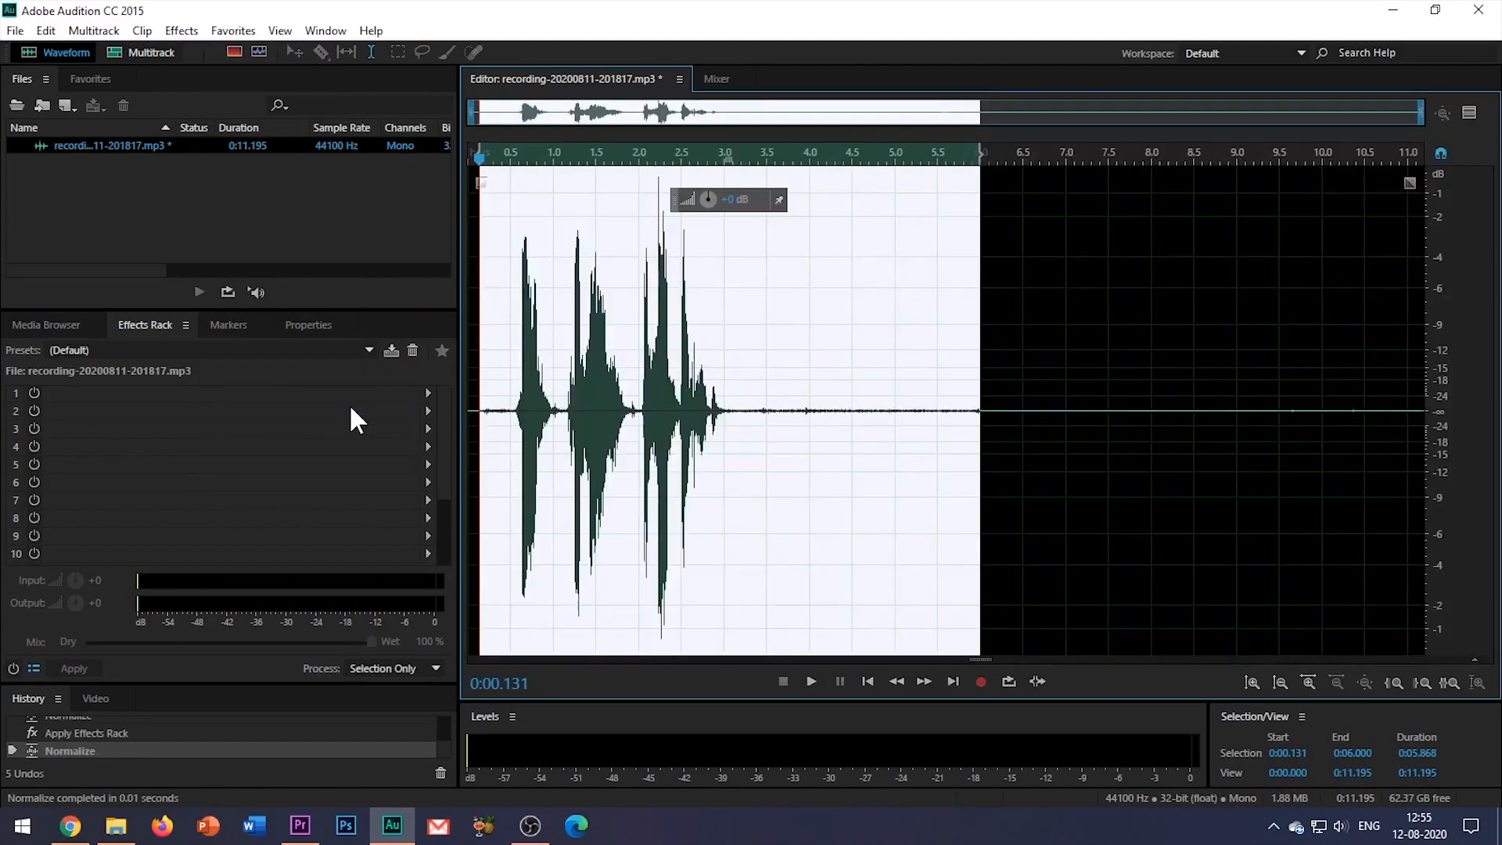
pyautogui.click(809, 681)
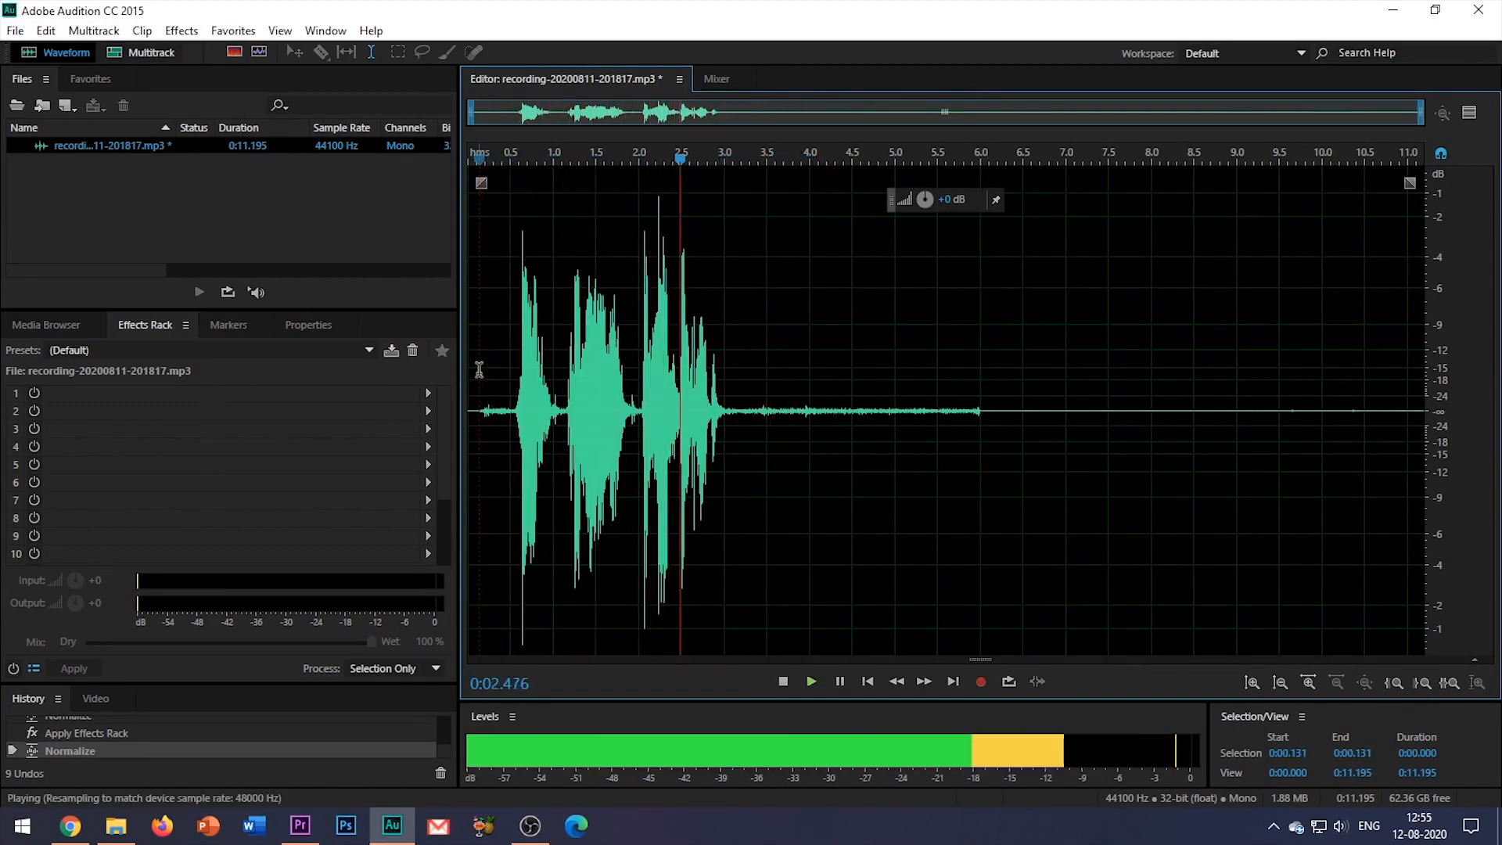
pyautogui.click(782, 681)
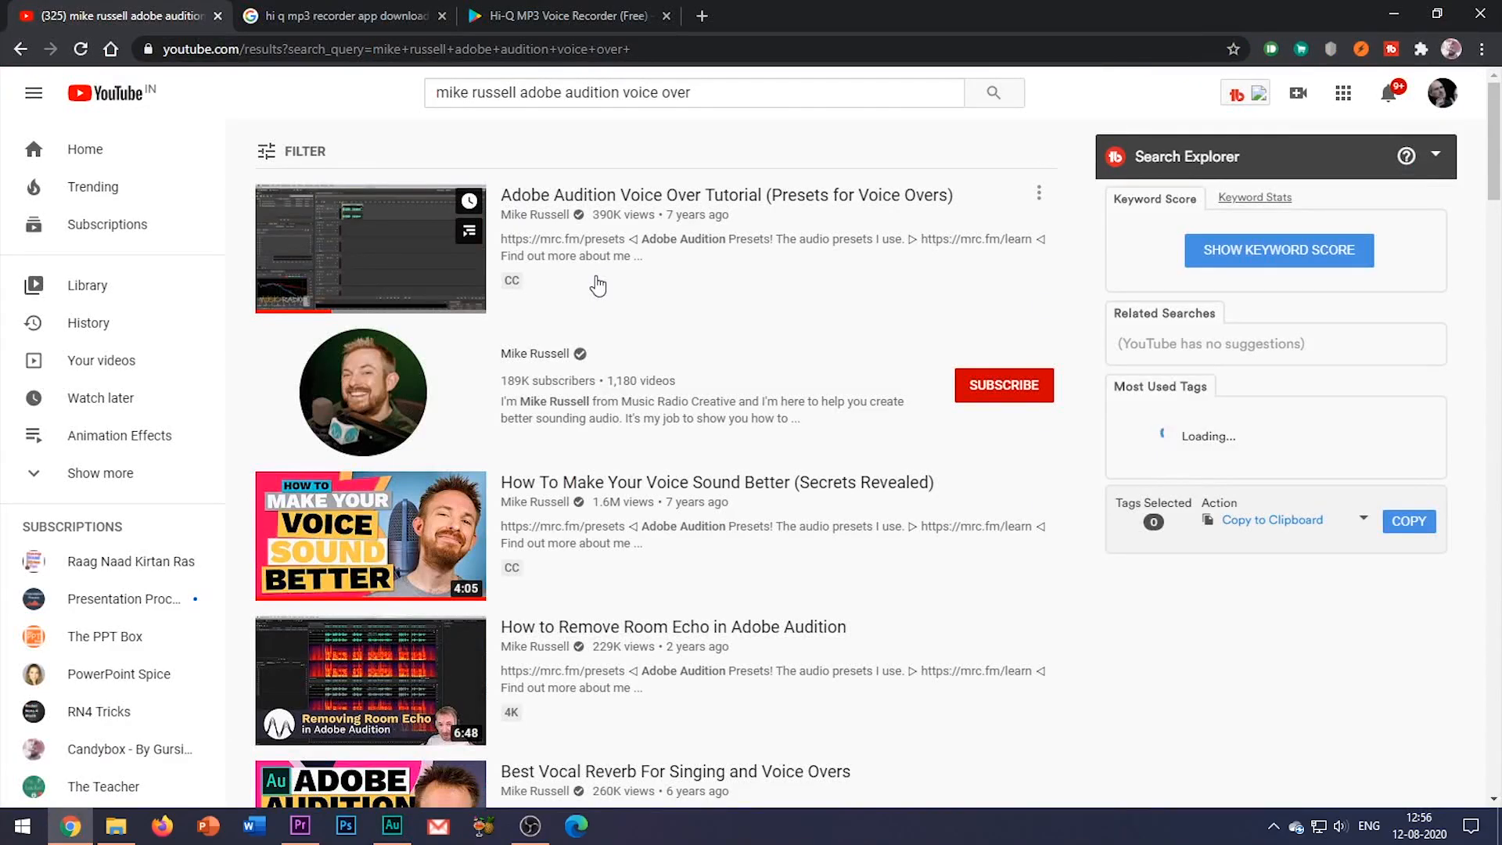
# Start Mike Russell's 'How To Make Your Voice Sound Better' video, skipping the pre-roll ad.
pyautogui.click(370, 536)
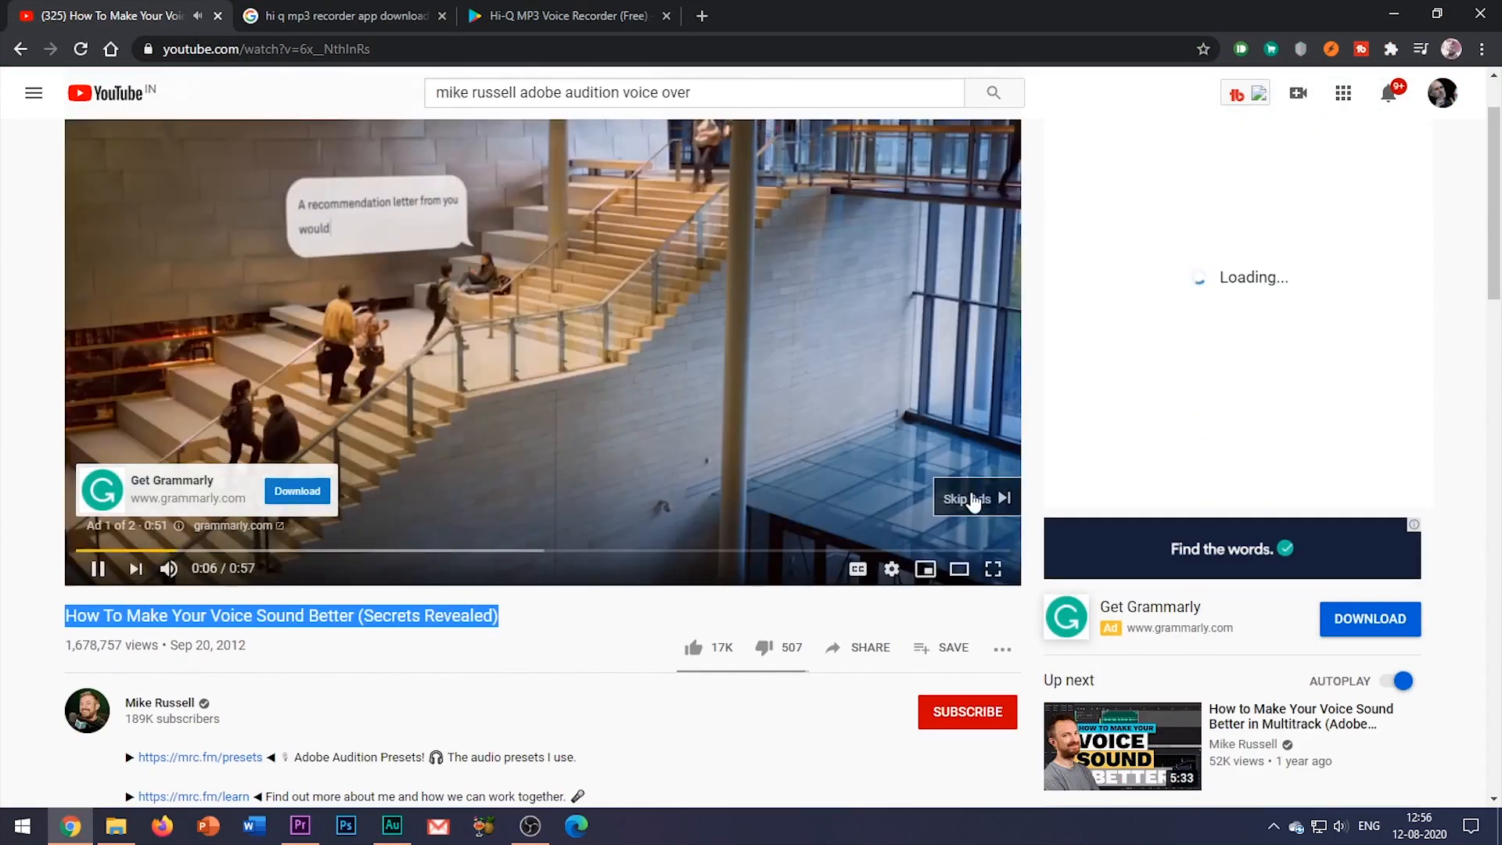
pyautogui.click(967, 497)
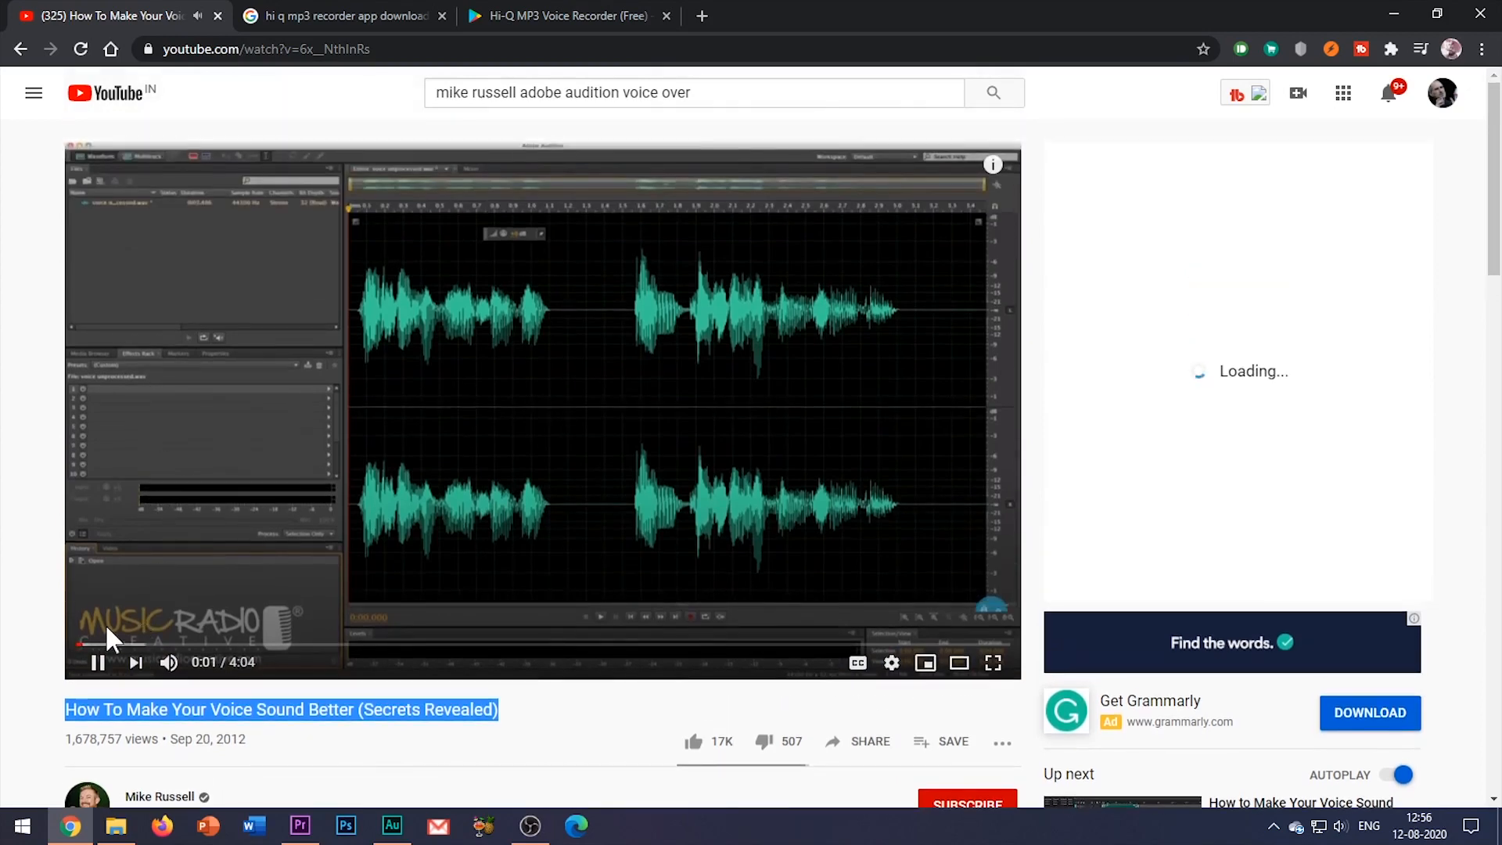
pyautogui.moveTo(297, 643)
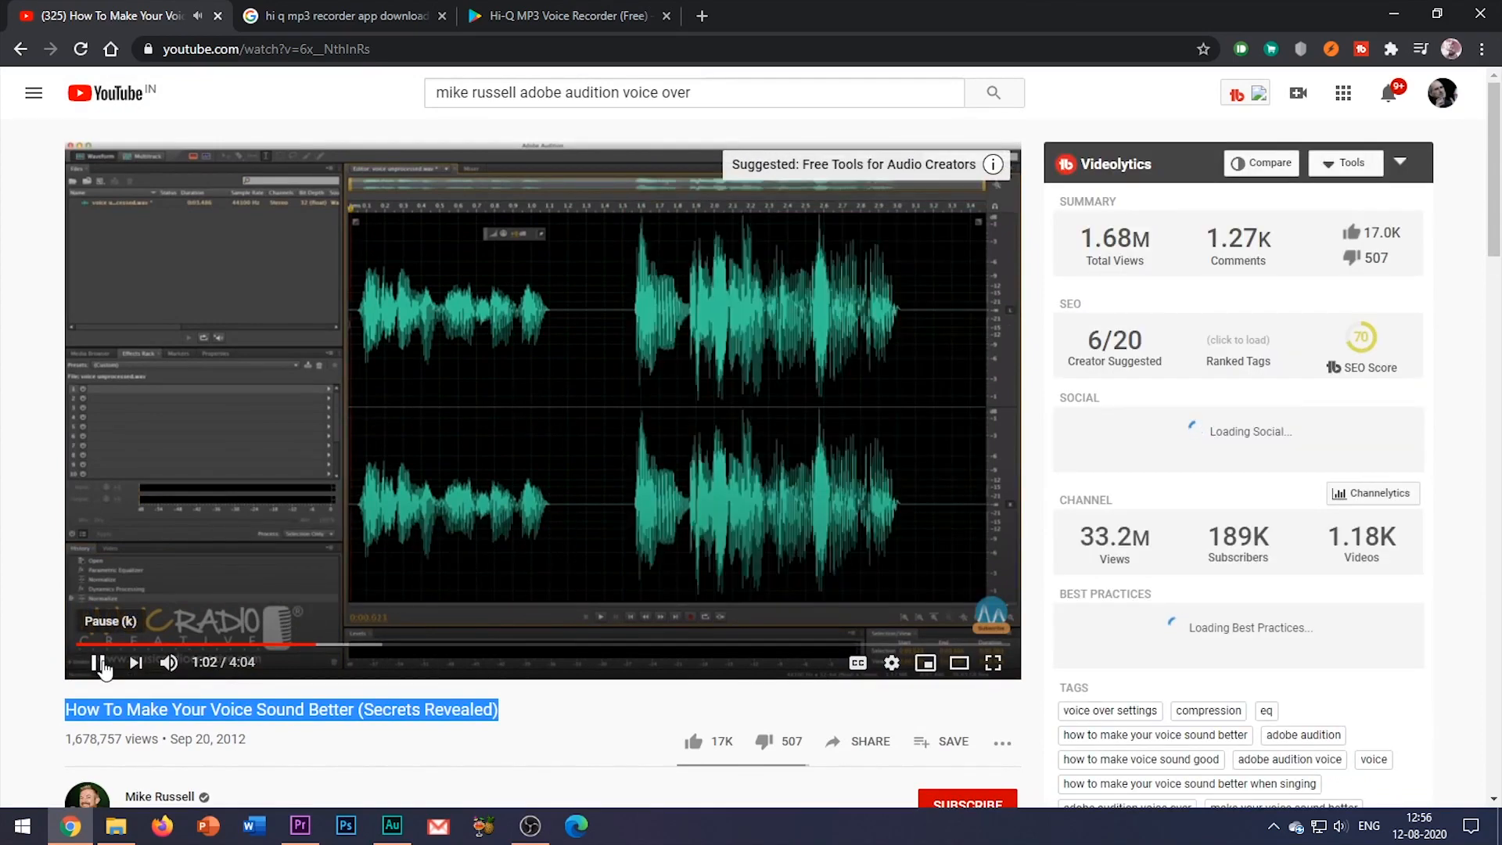
pyautogui.scroll(-3)
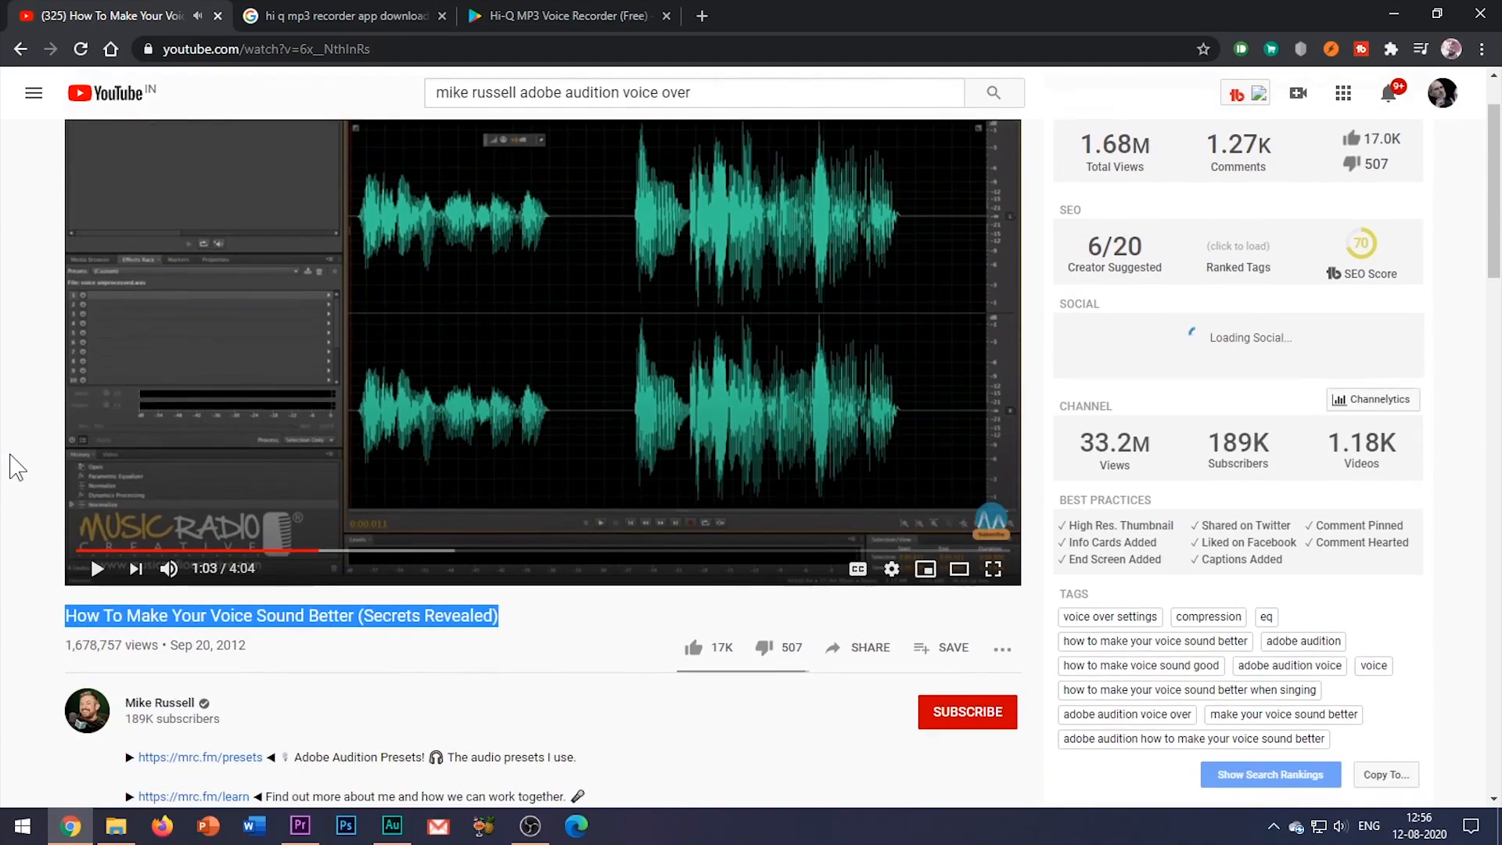